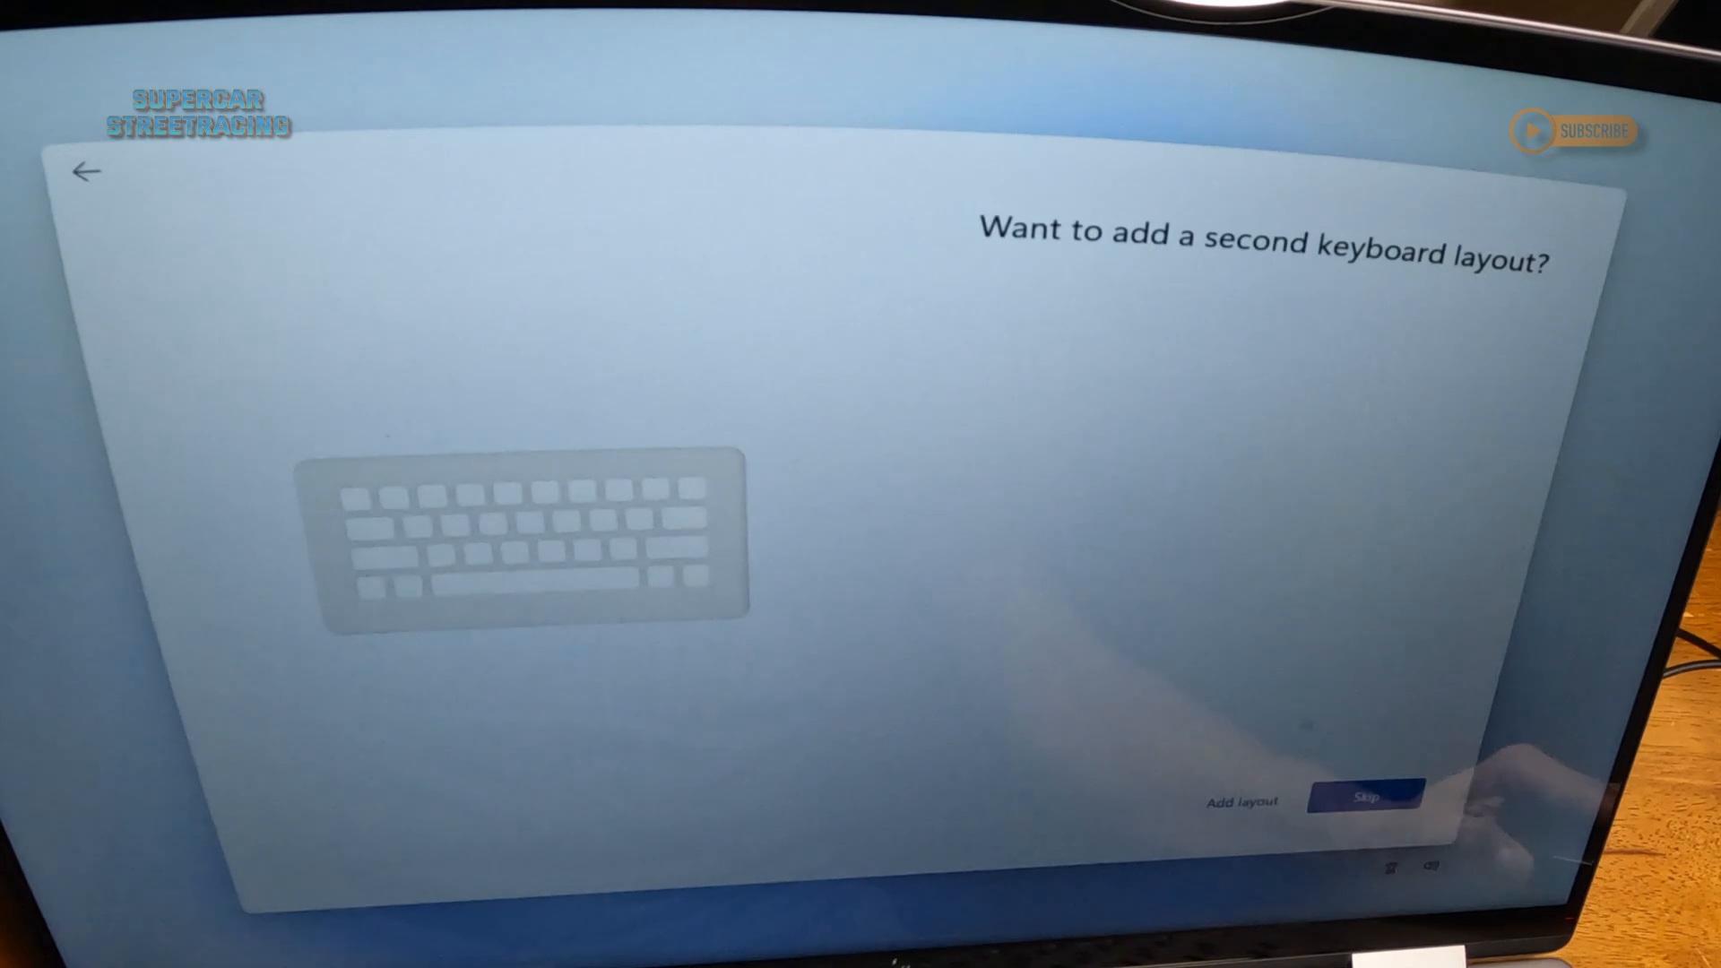
- Skip the second keyboard layout and connect to the Starbase 2.4e Wi-Fi network
click(1366, 794)
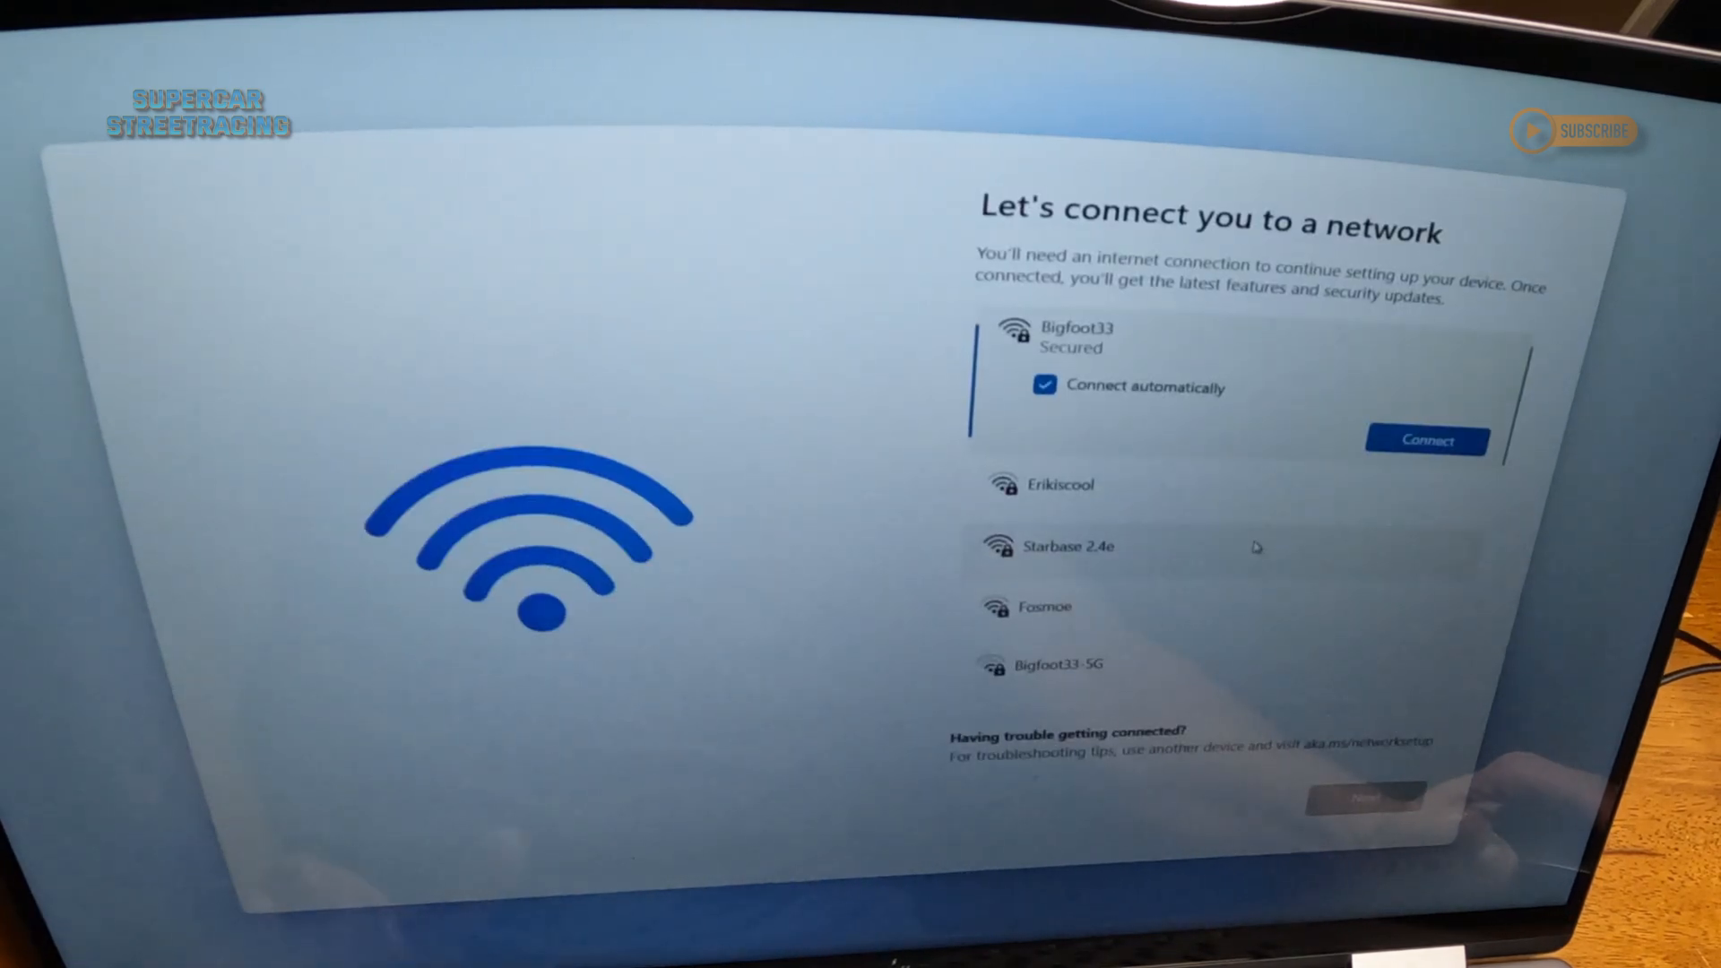
click(1069, 547)
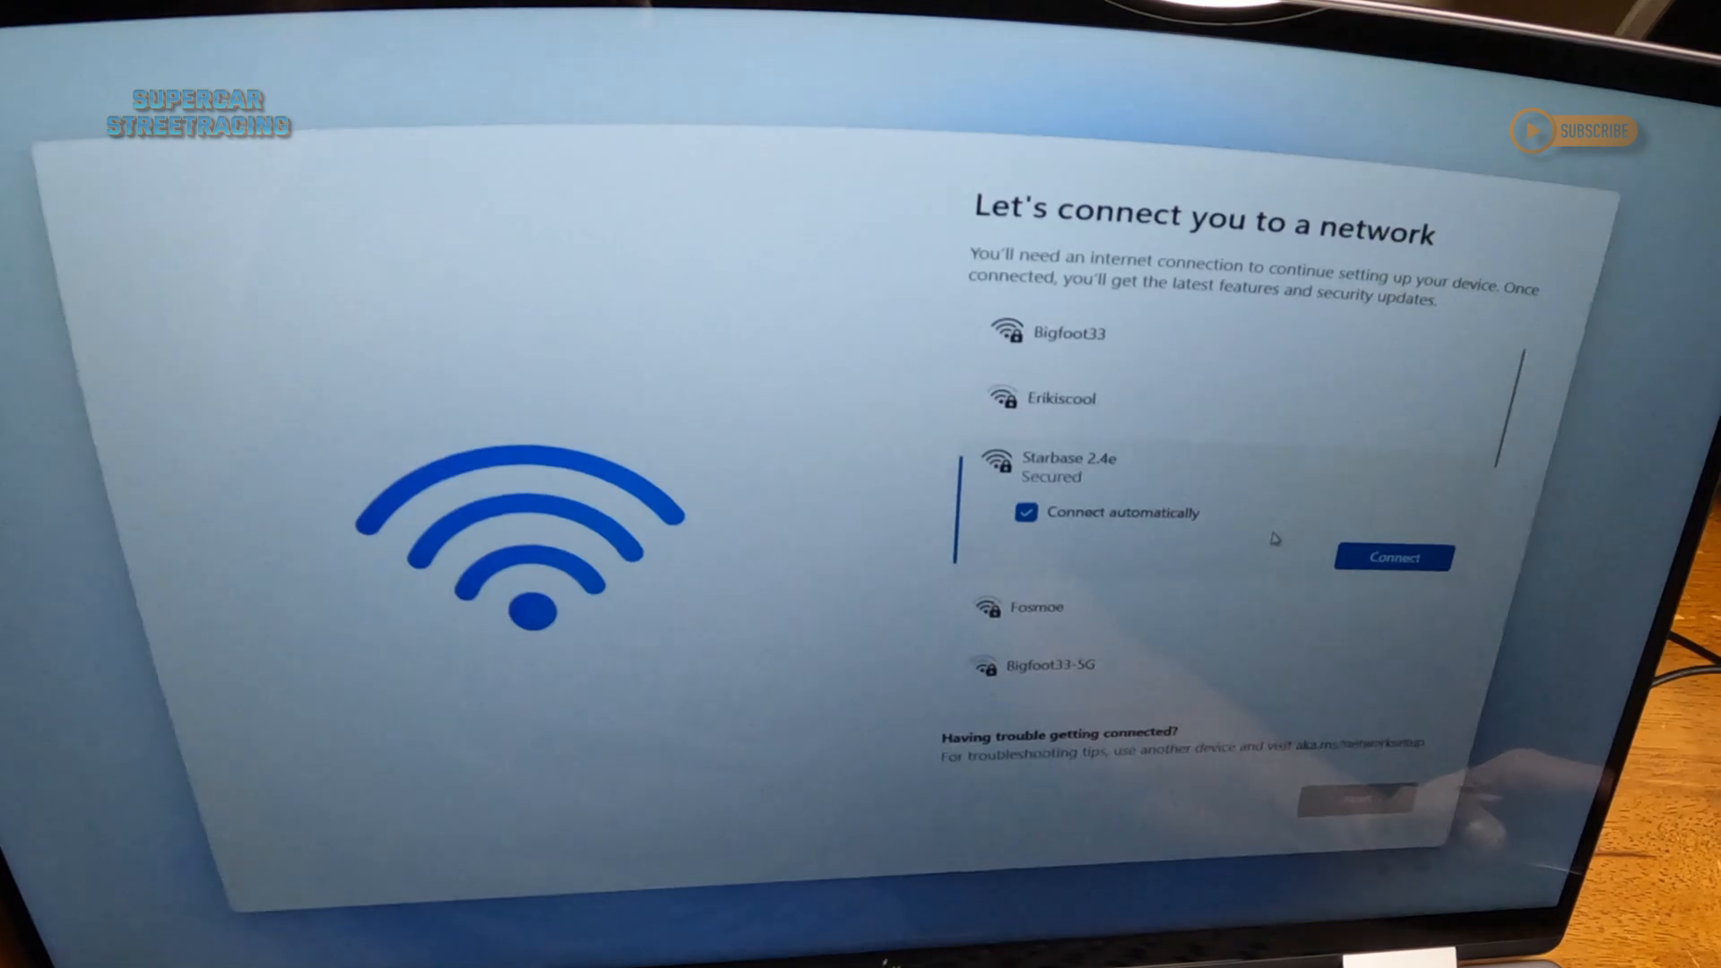
click(1395, 557)
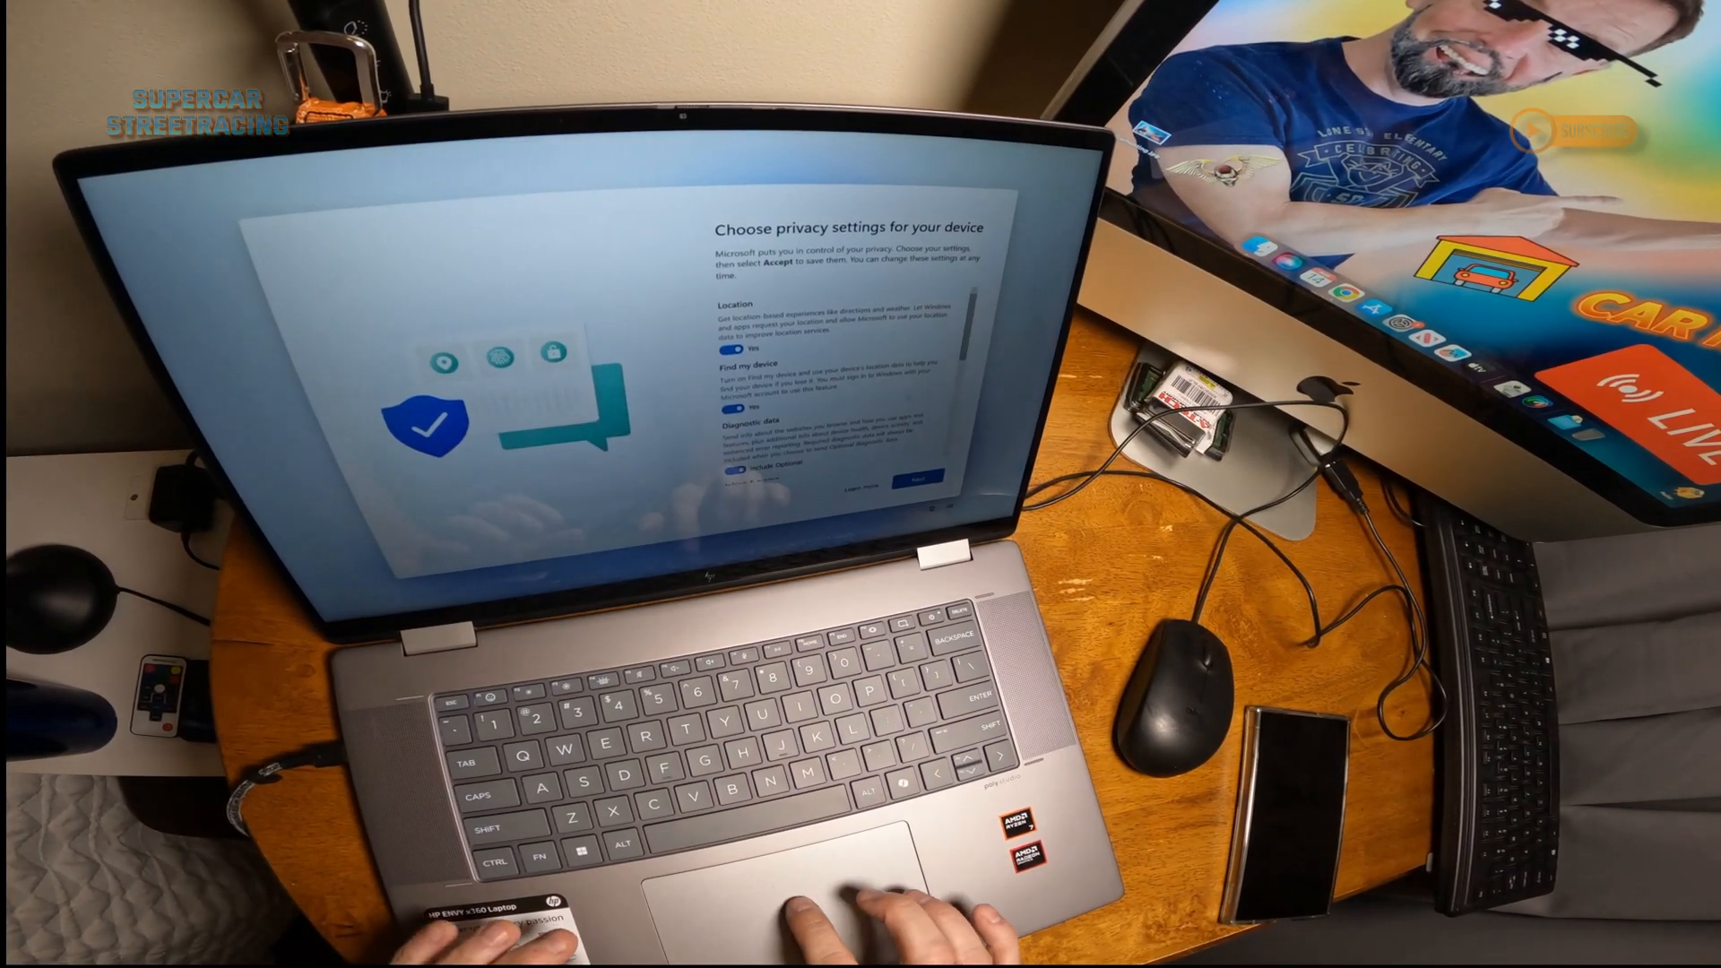
- Accept the device privacy settings with location and Find my device left on
scroll(down, 3)
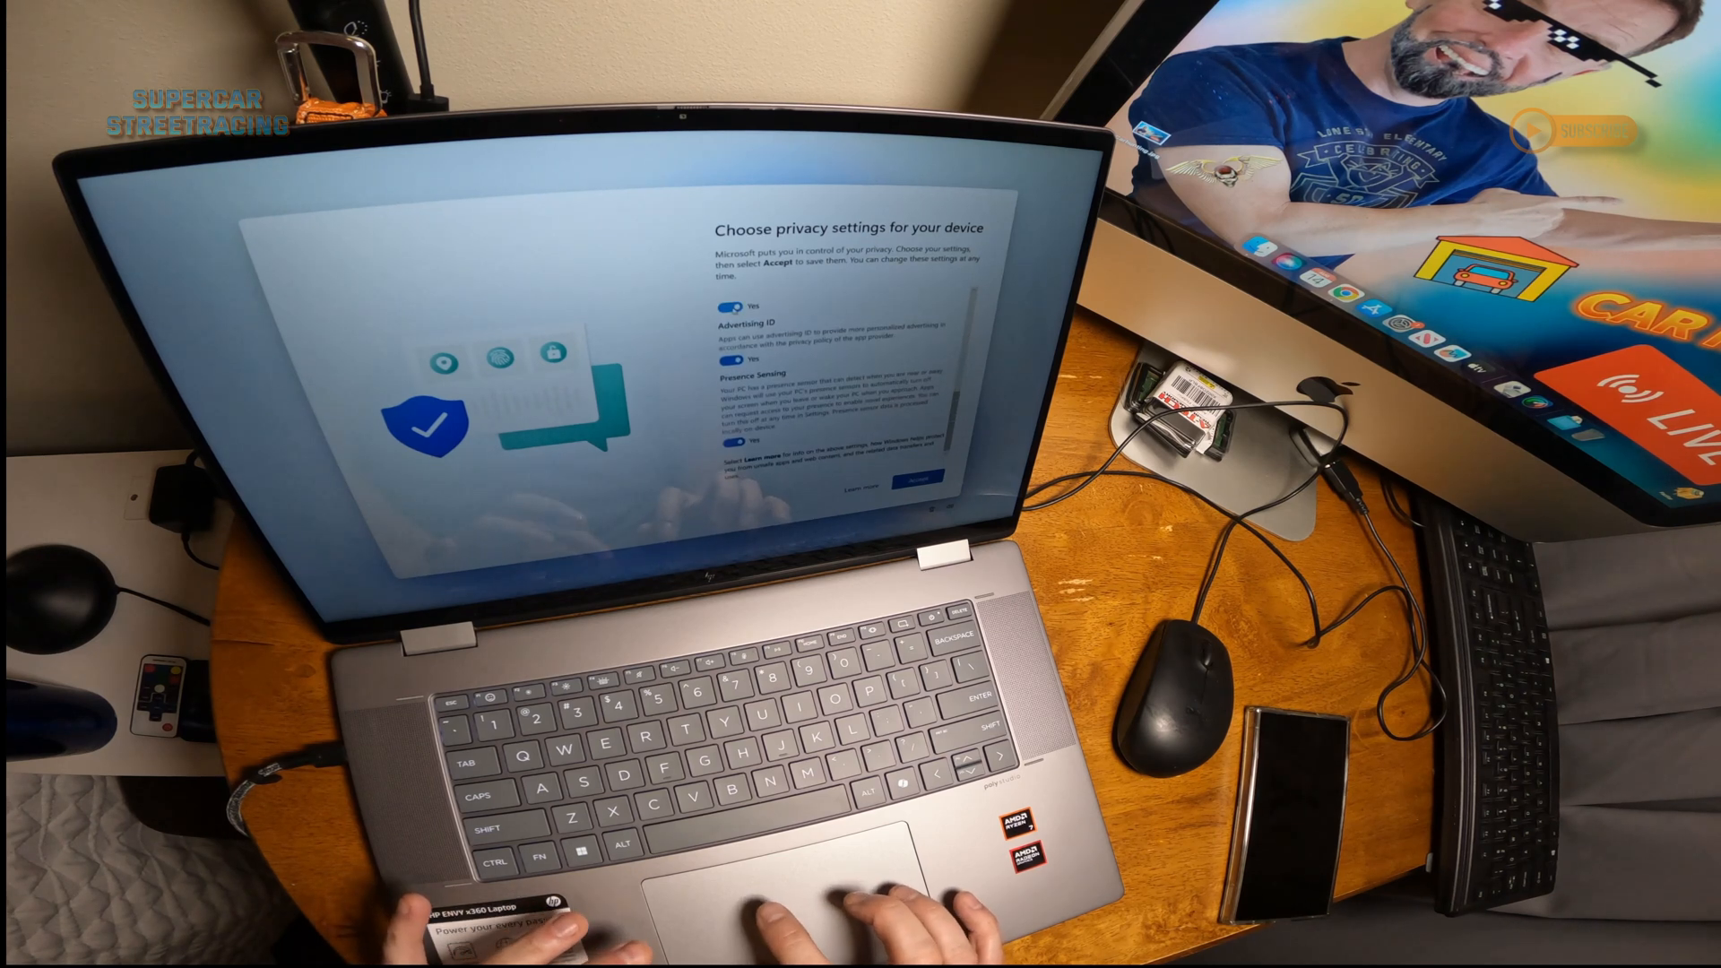
click(722, 305)
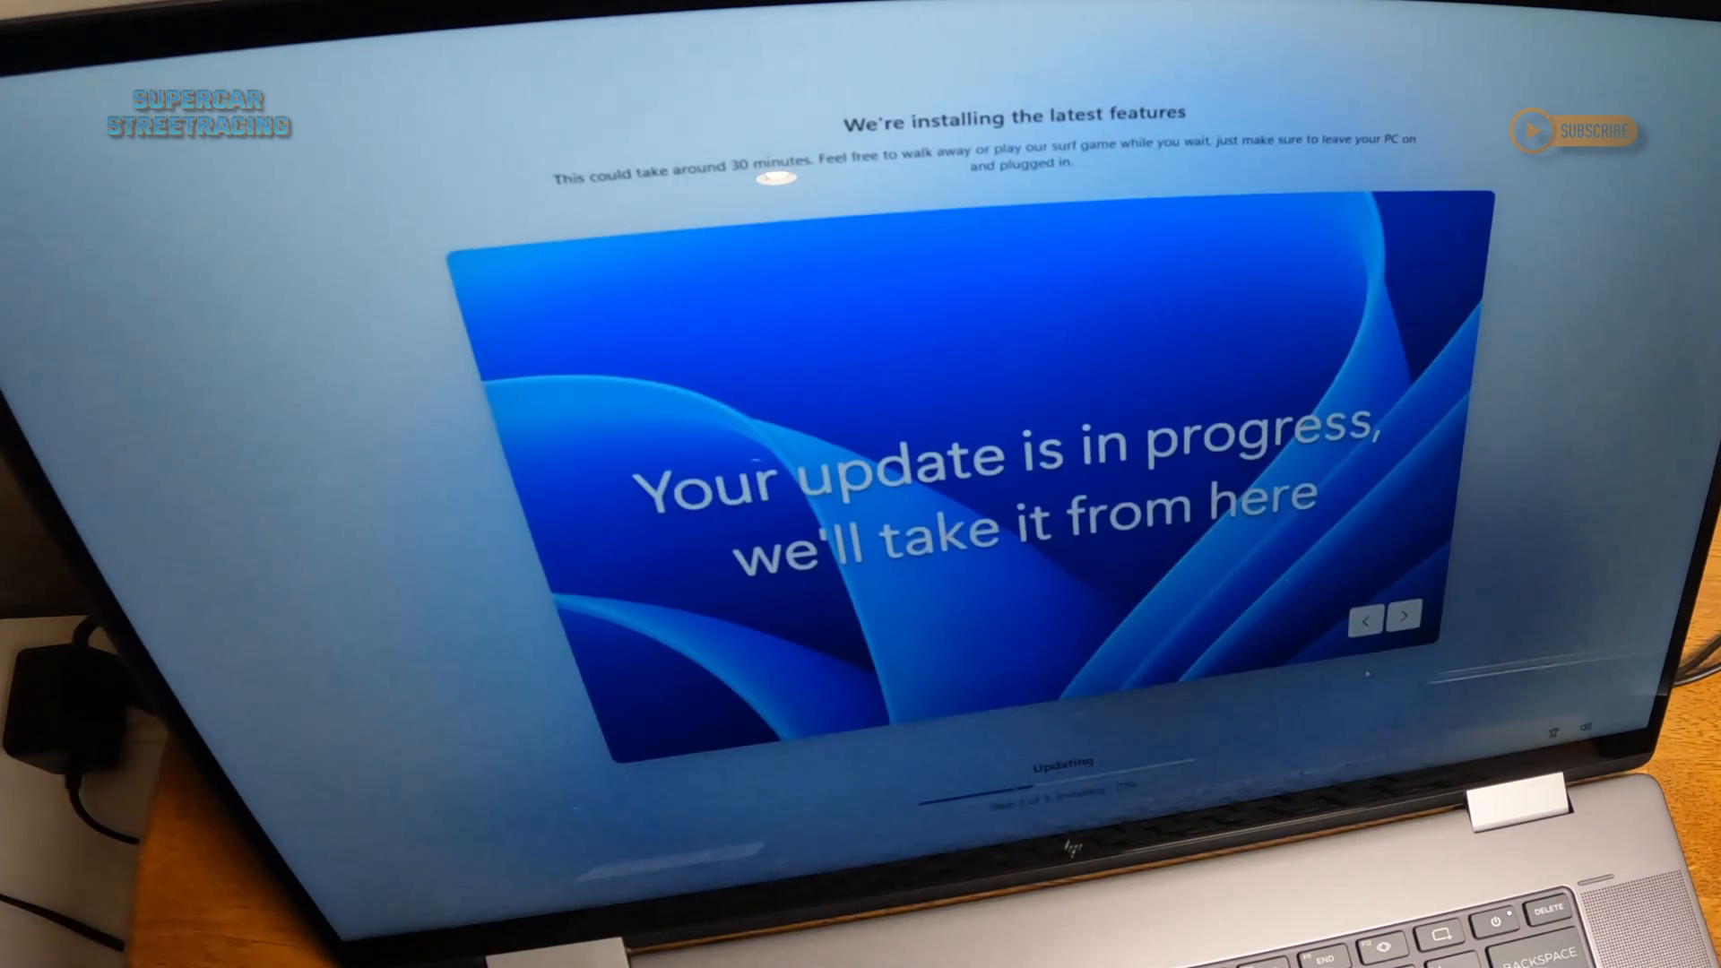
- Let the latest feature updates install until Setup finishes at the desktop
click(1404, 615)
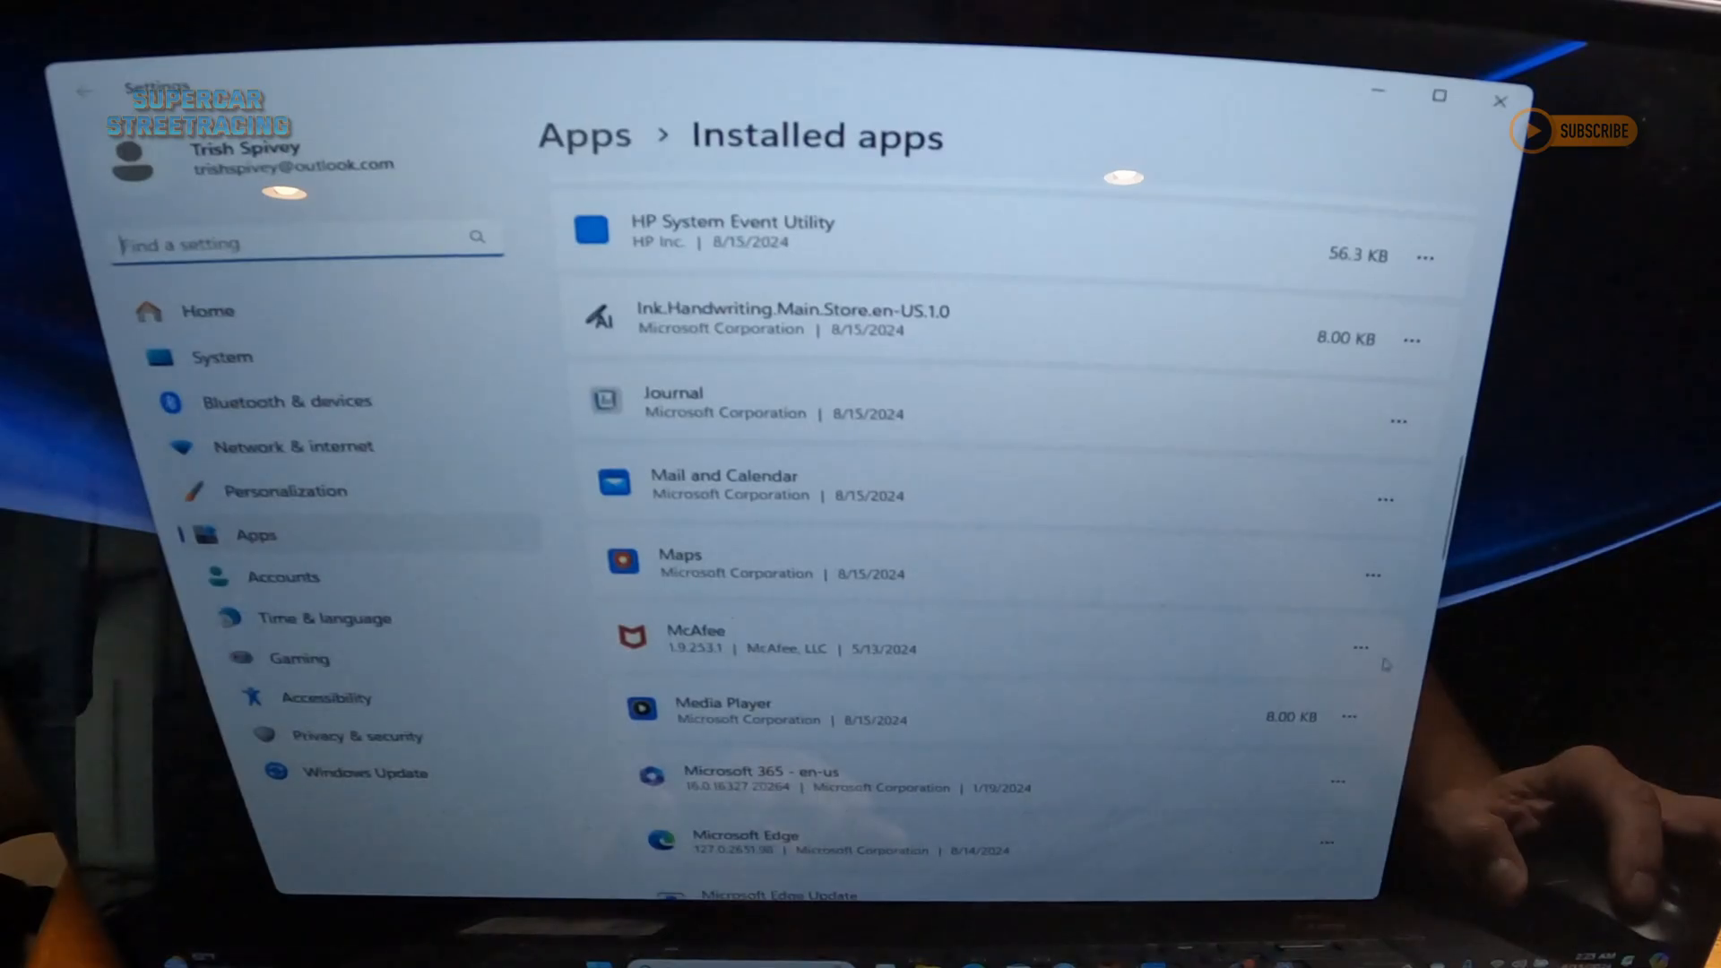
- Uninstall McAfee from Installed apps, declining the survey and postponing the restart
click(1350, 716)
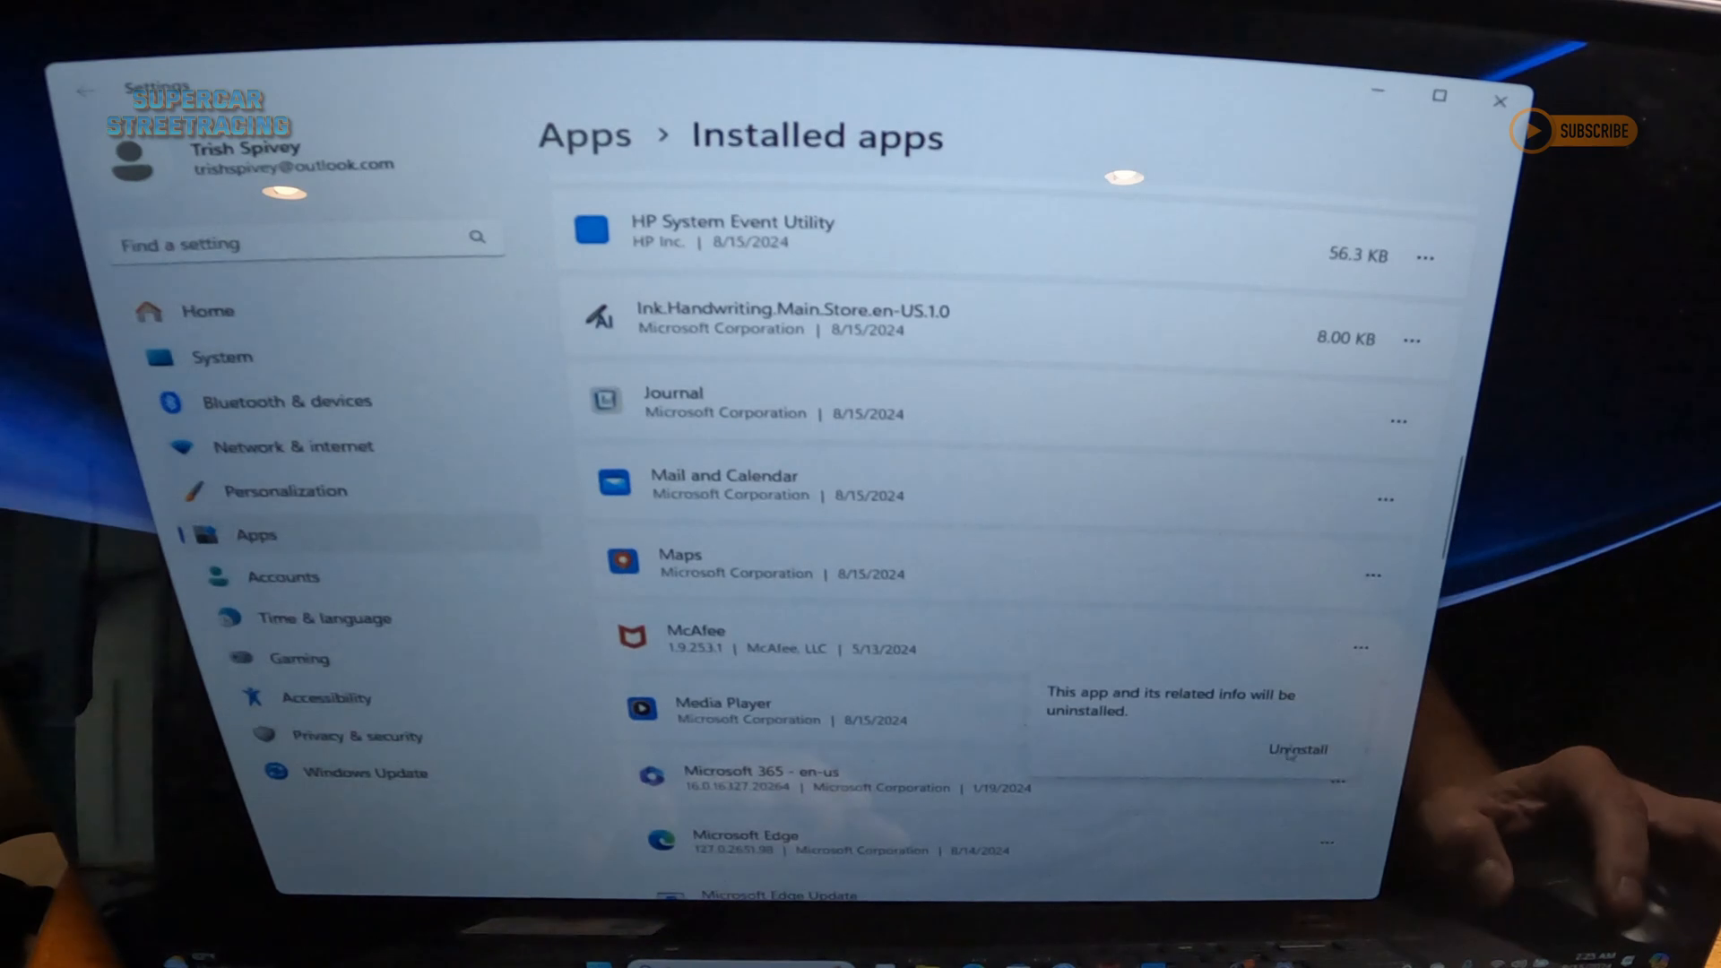
click(1296, 749)
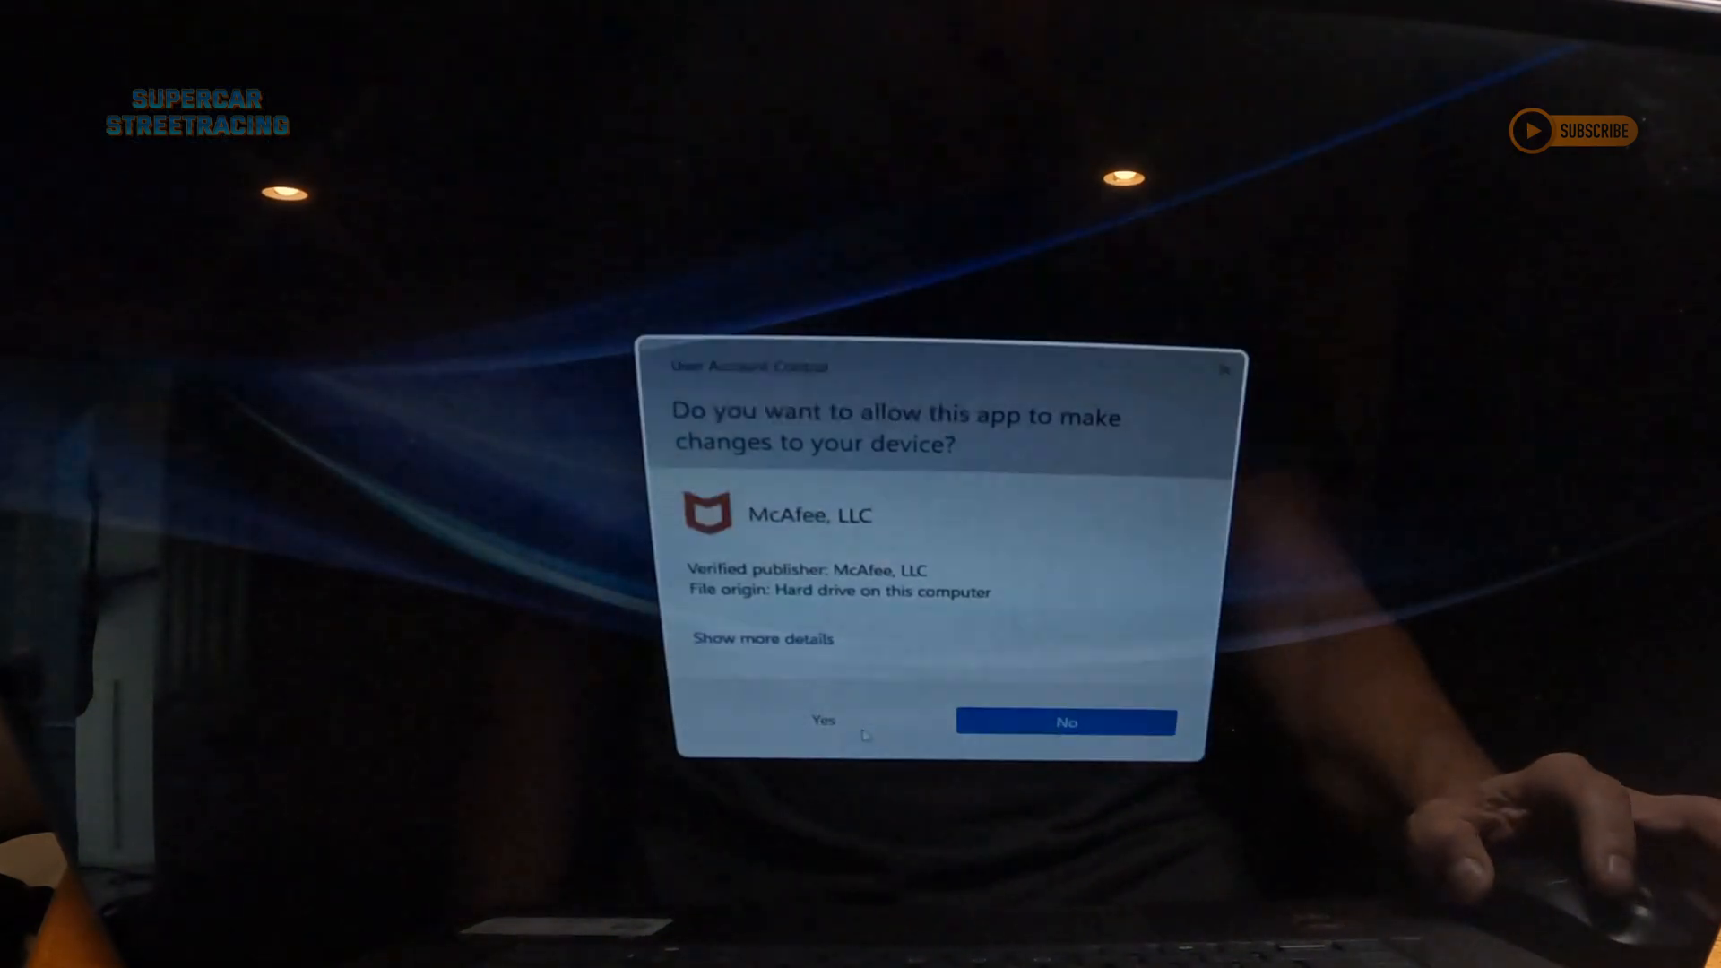
click(821, 720)
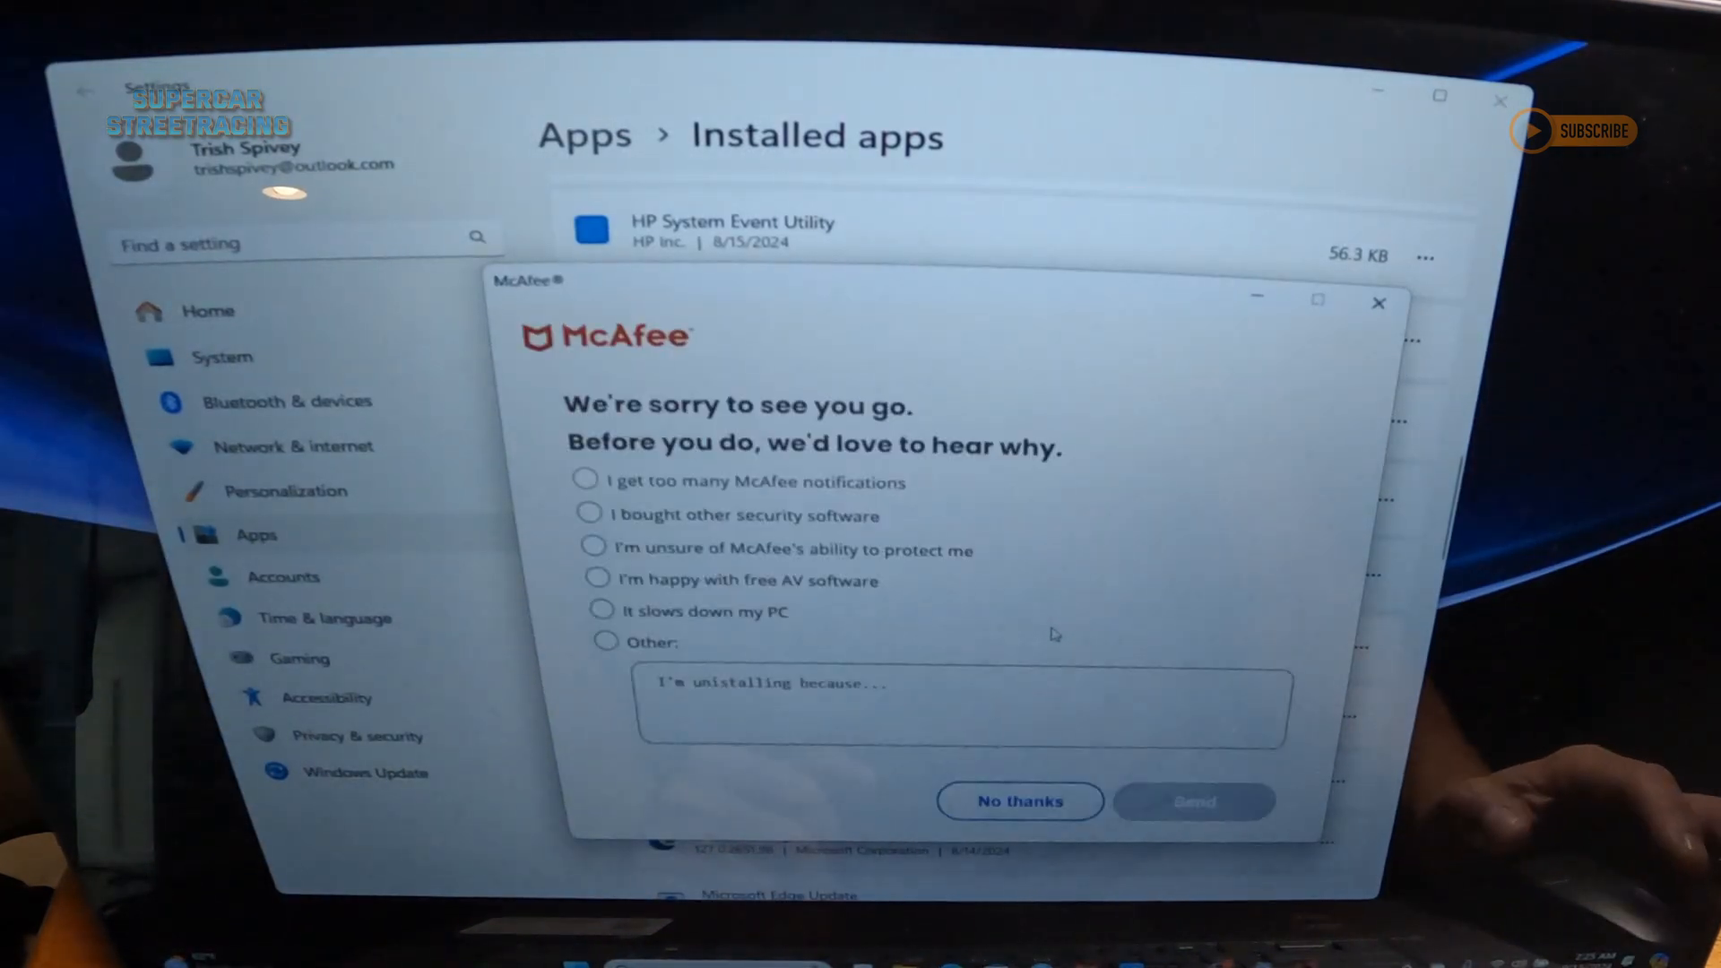
click(1018, 799)
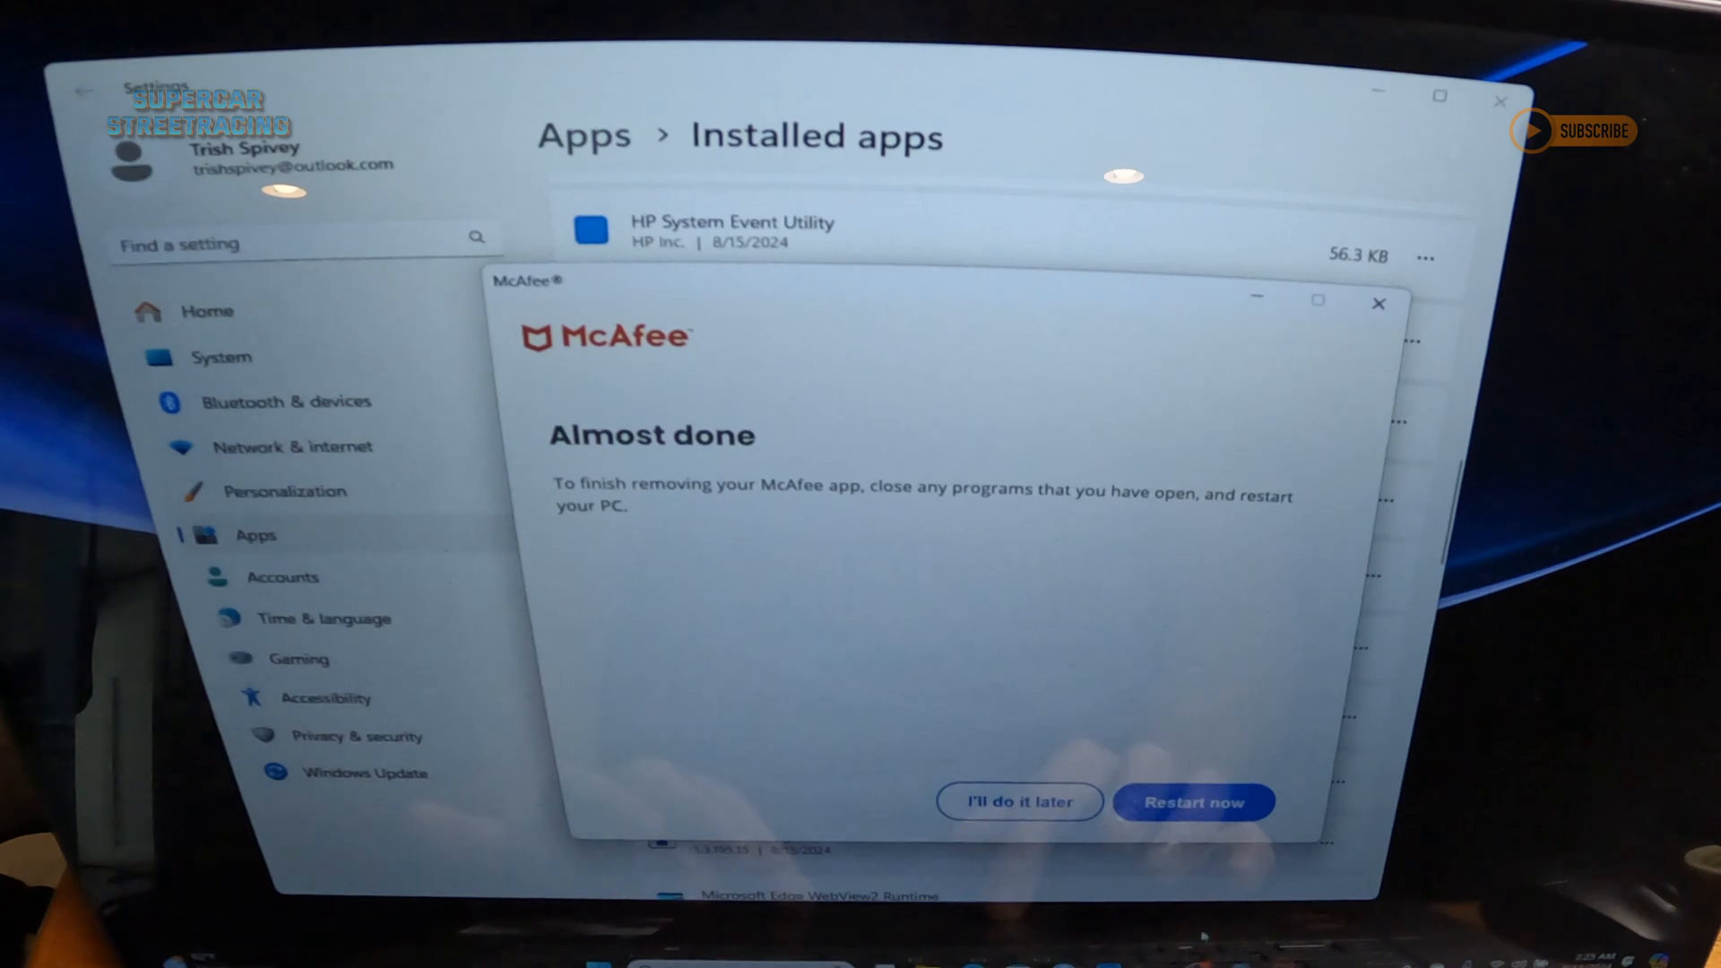
click(1194, 801)
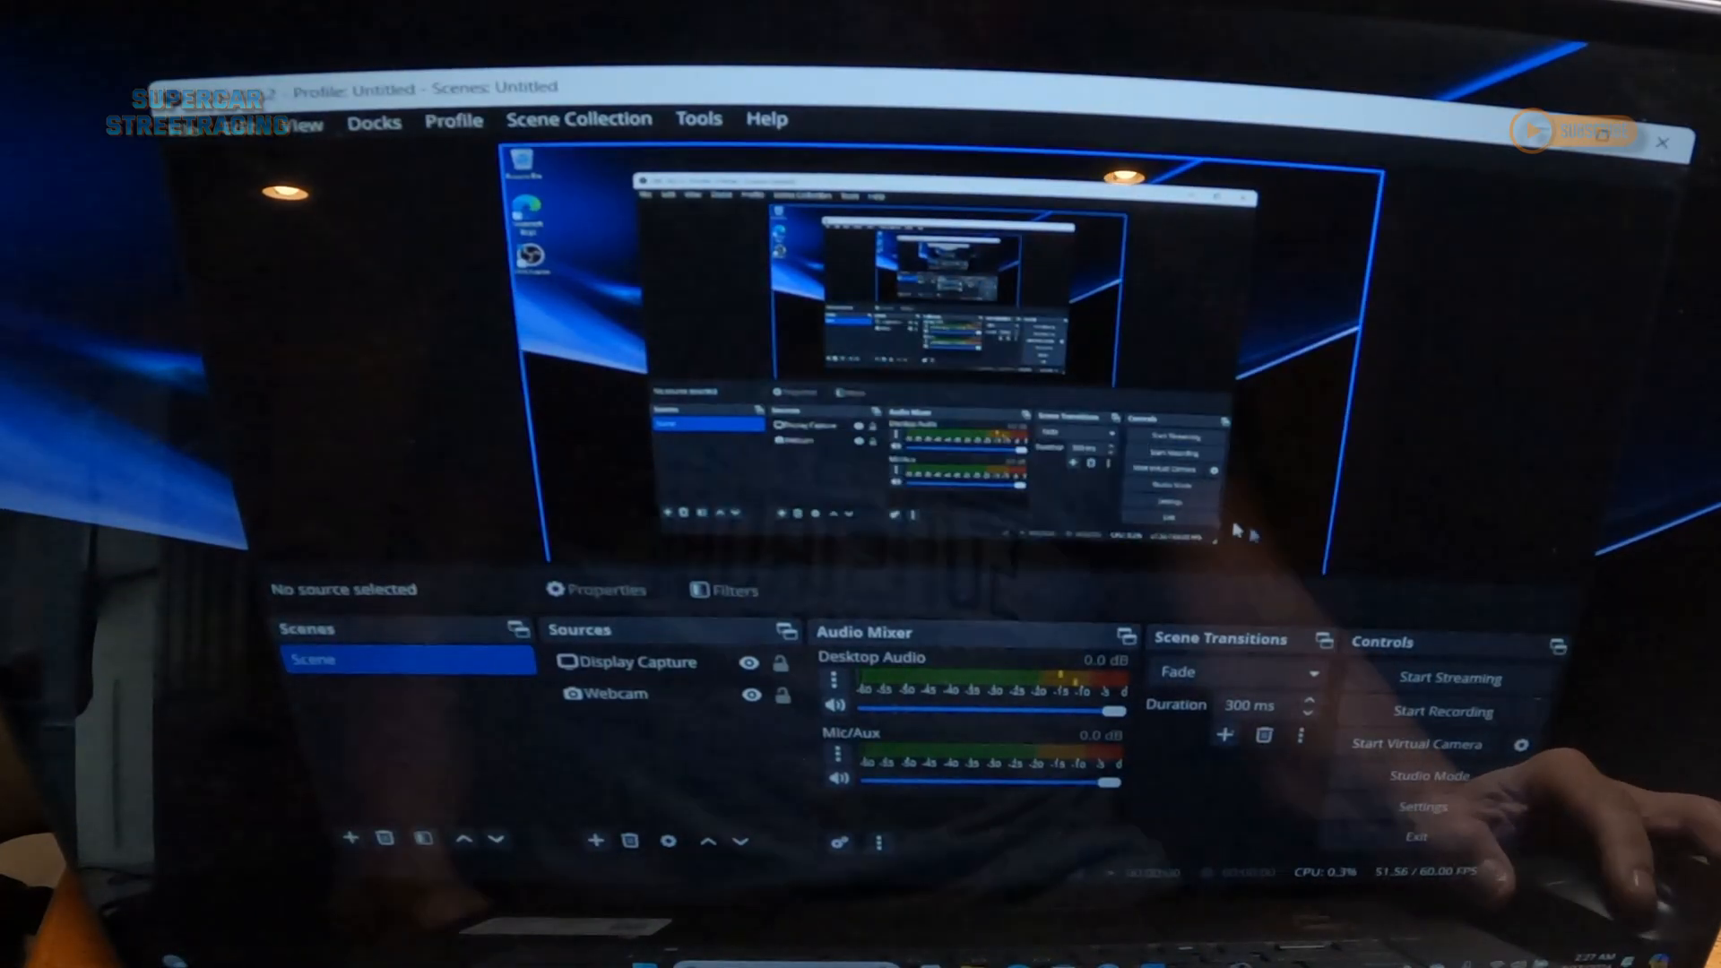
- Bring up the OBS Studio scene with Display Capture and Webcam sources
click(1421, 807)
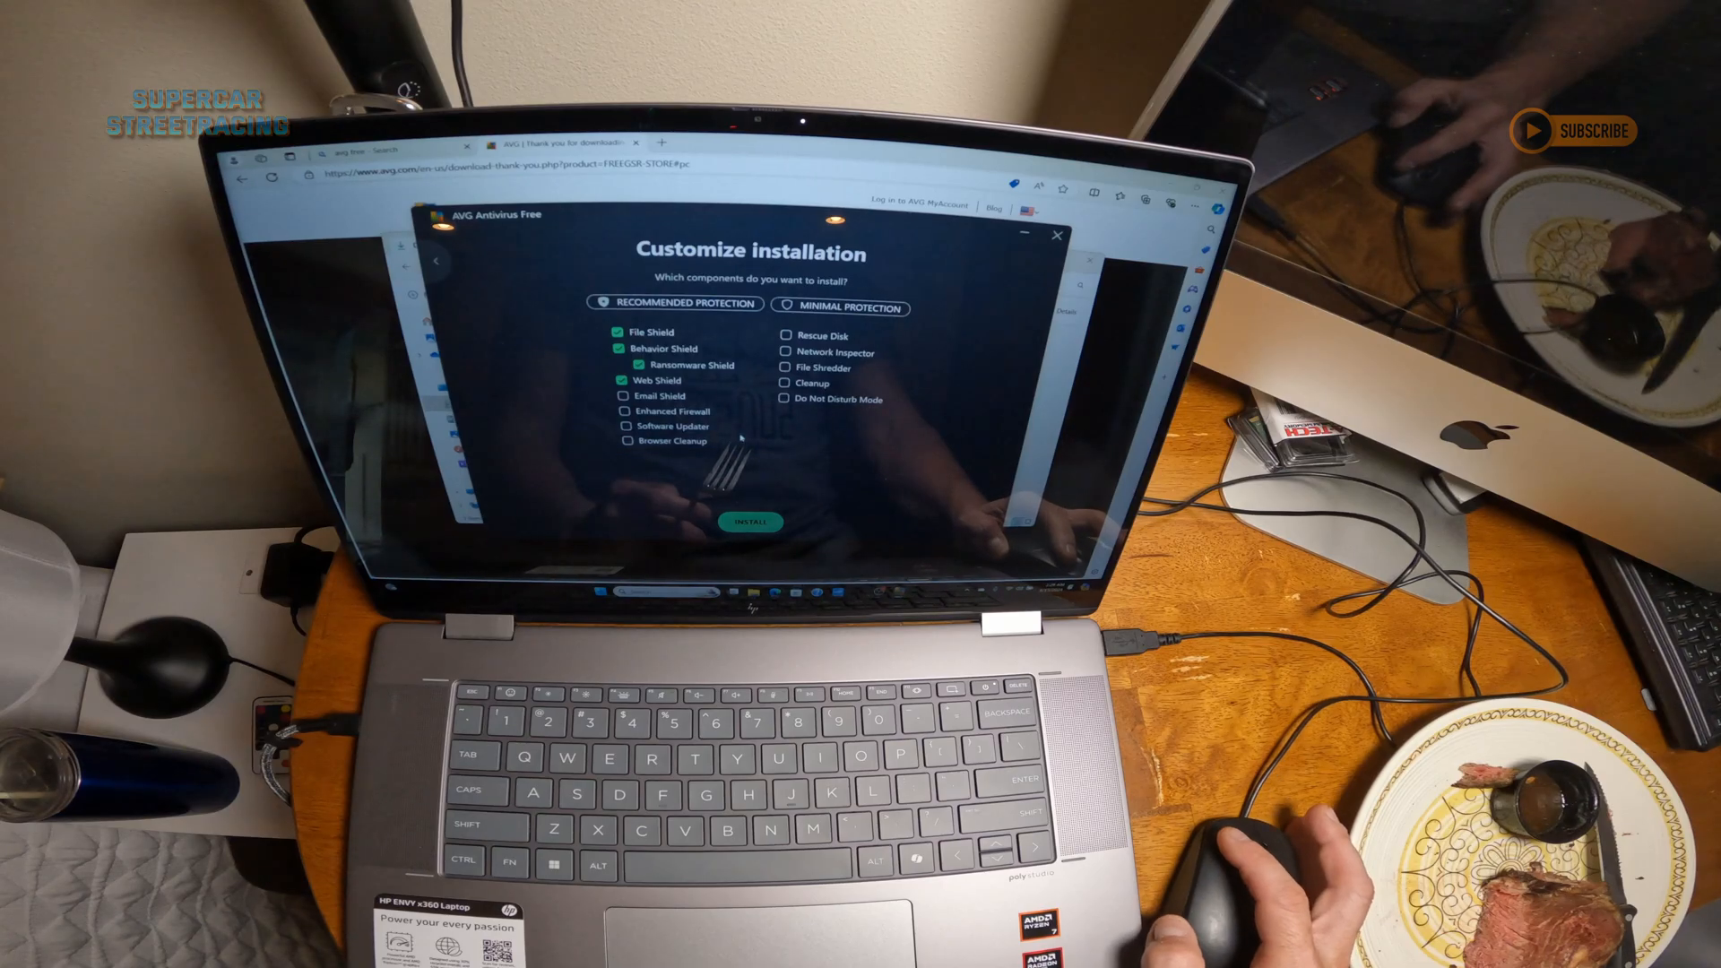
- Install AVG AntiVirus Free with the Recommended Protection components and dismiss the welcome prompt
click(751, 522)
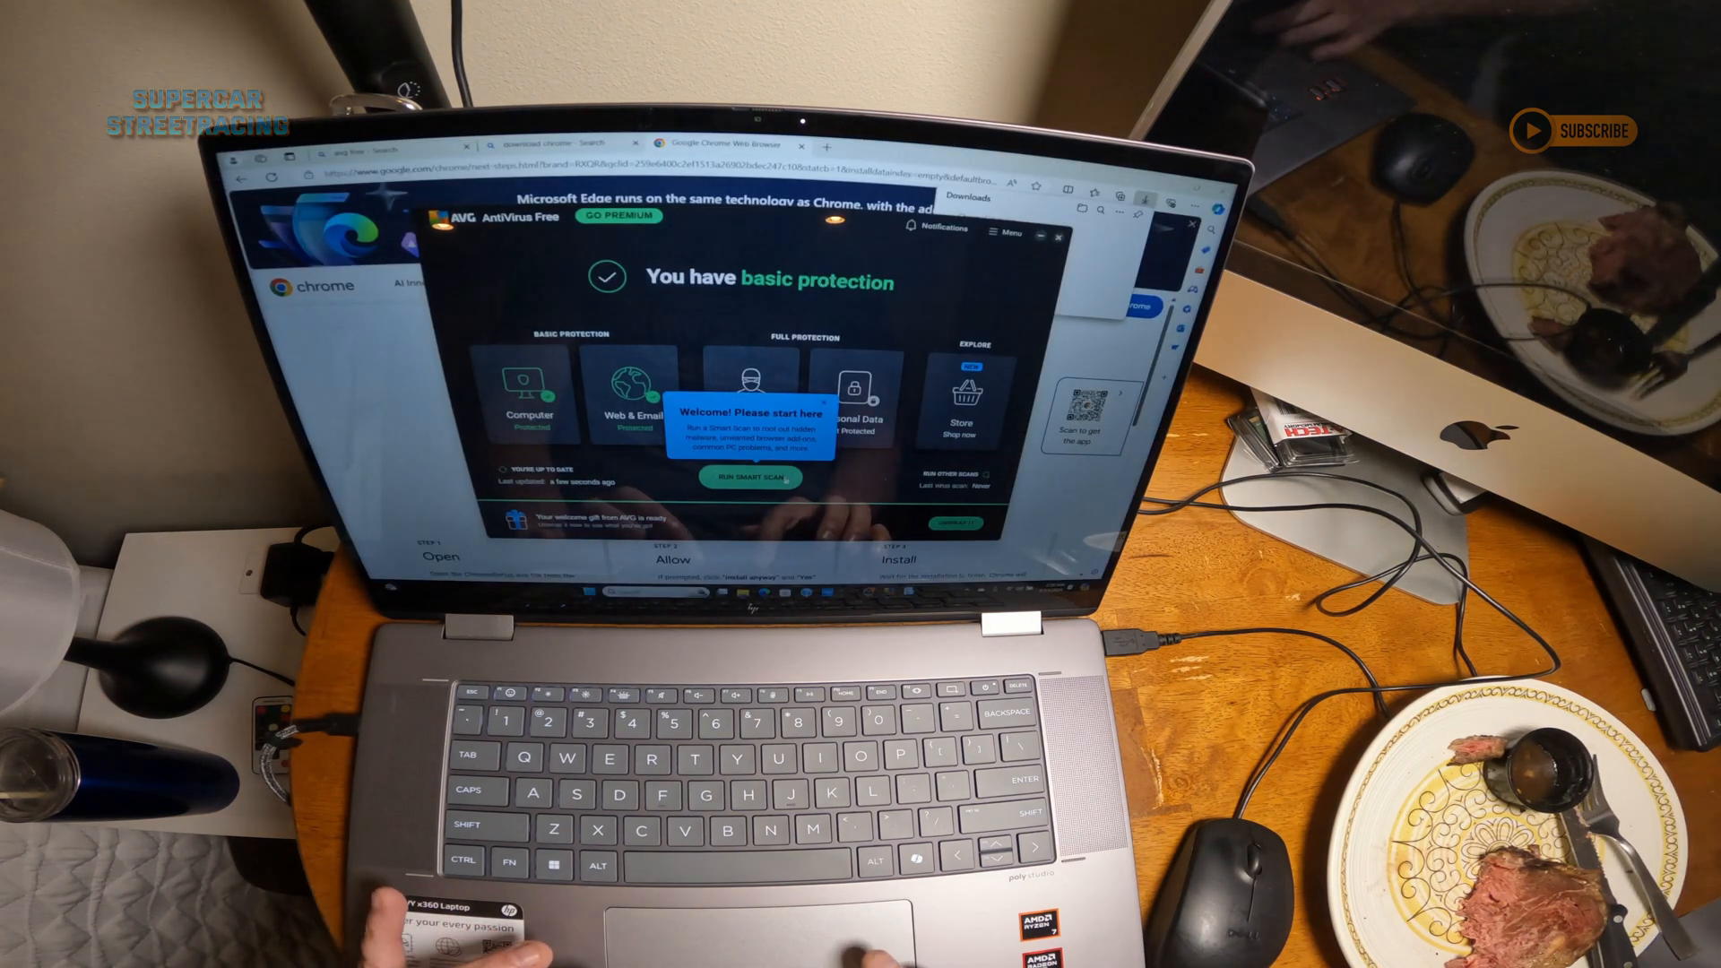
click(751, 477)
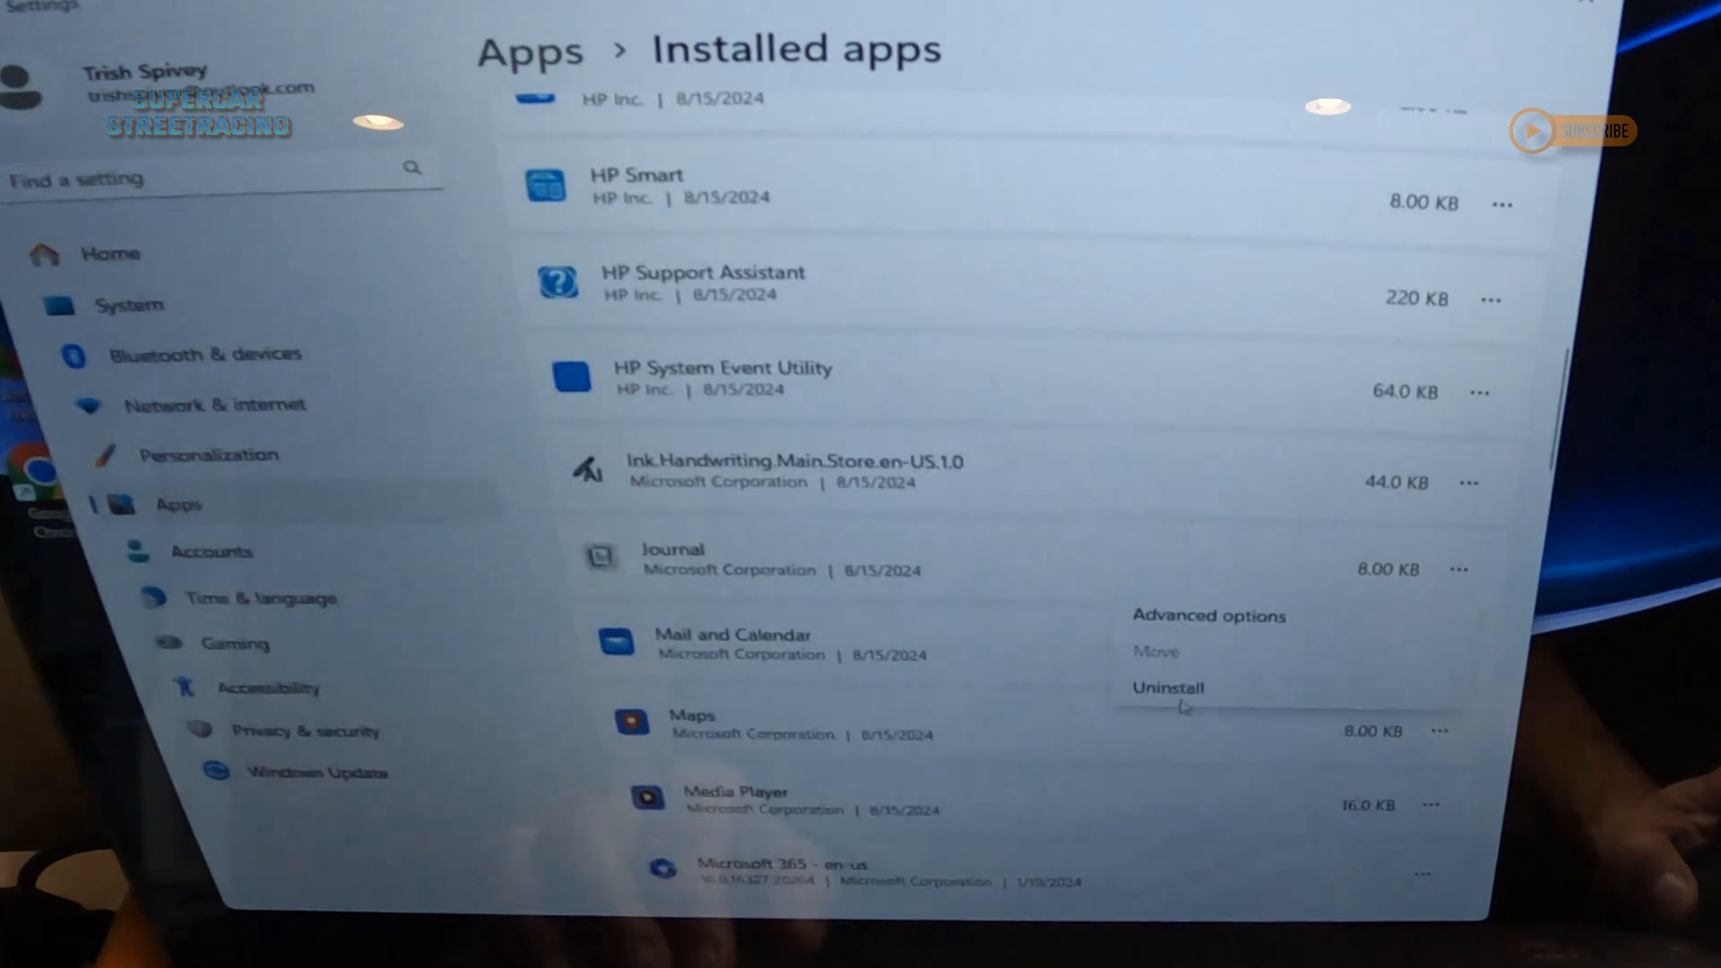
- Uninstall the preinstalled Office app and scan the Installed apps list for other bloatware
scroll(down, 3)
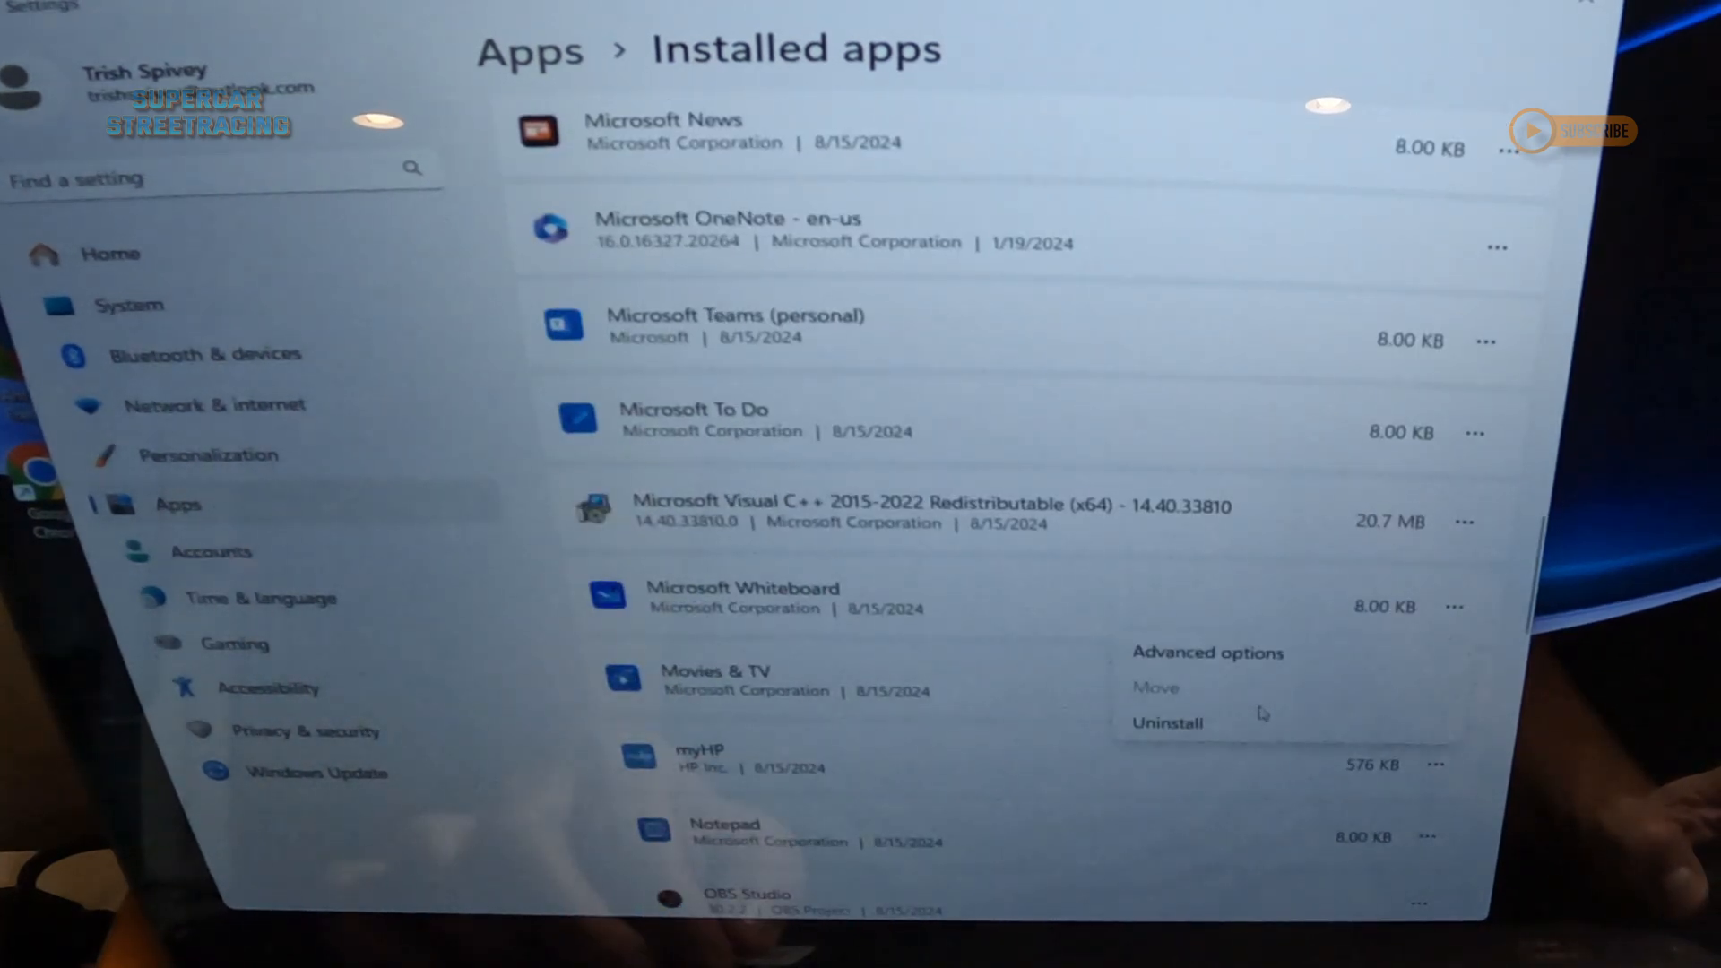
scroll(down, 3)
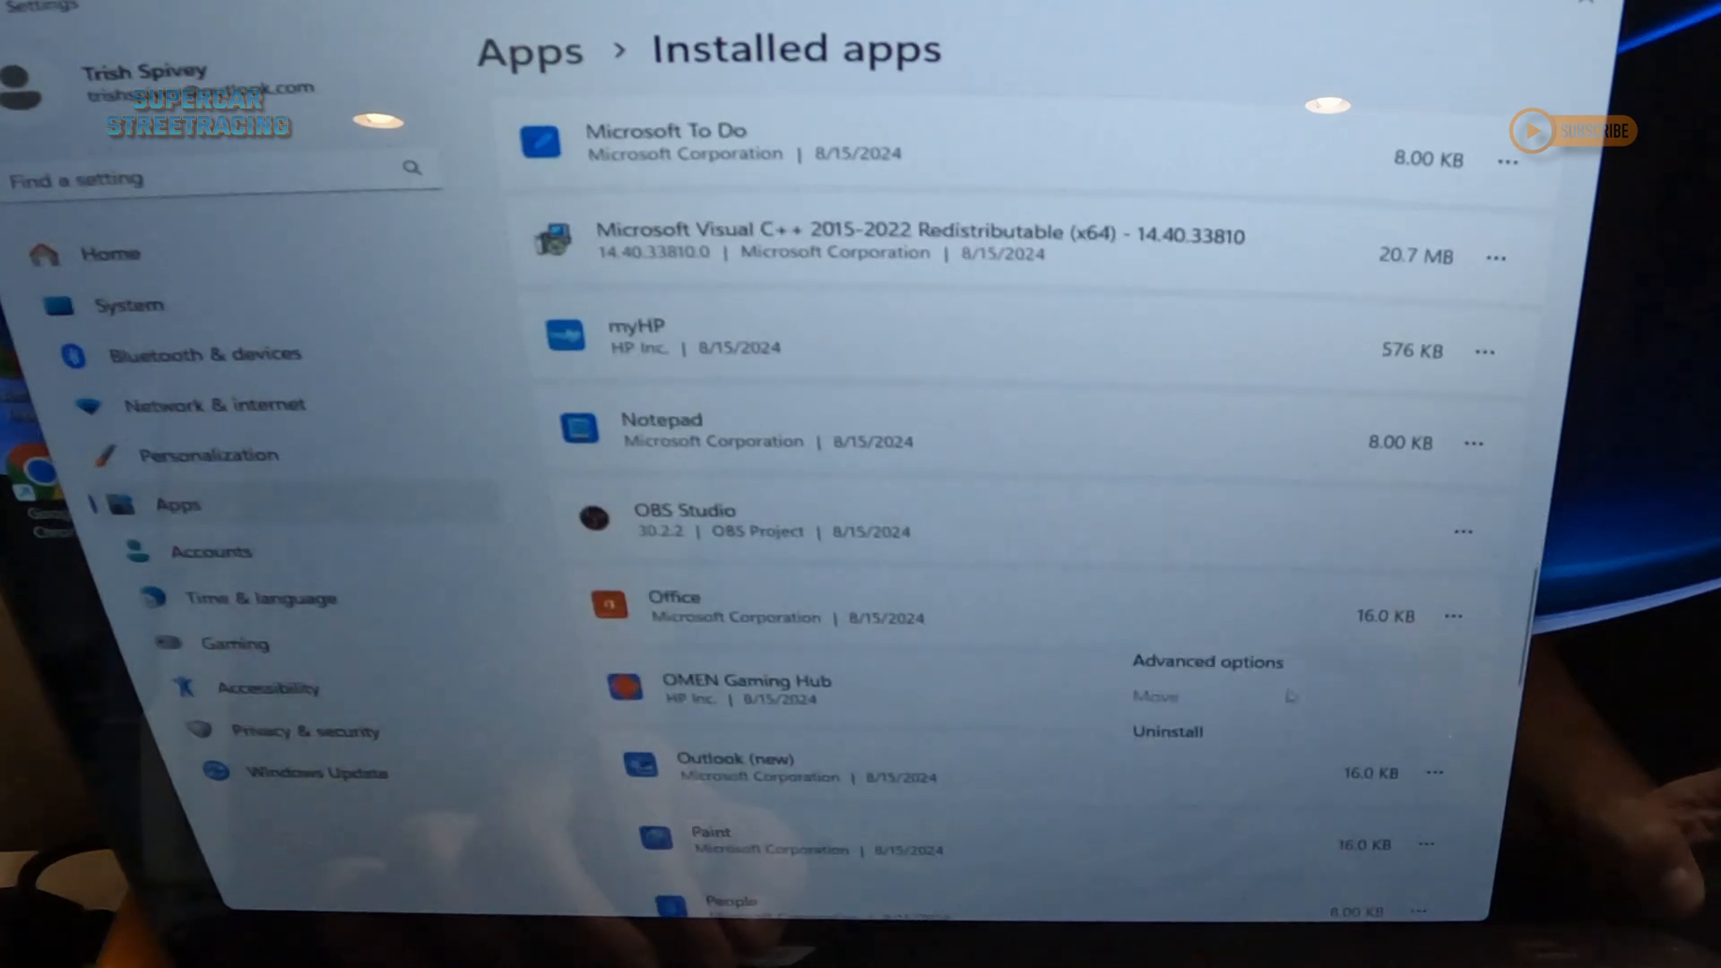
click(1167, 732)
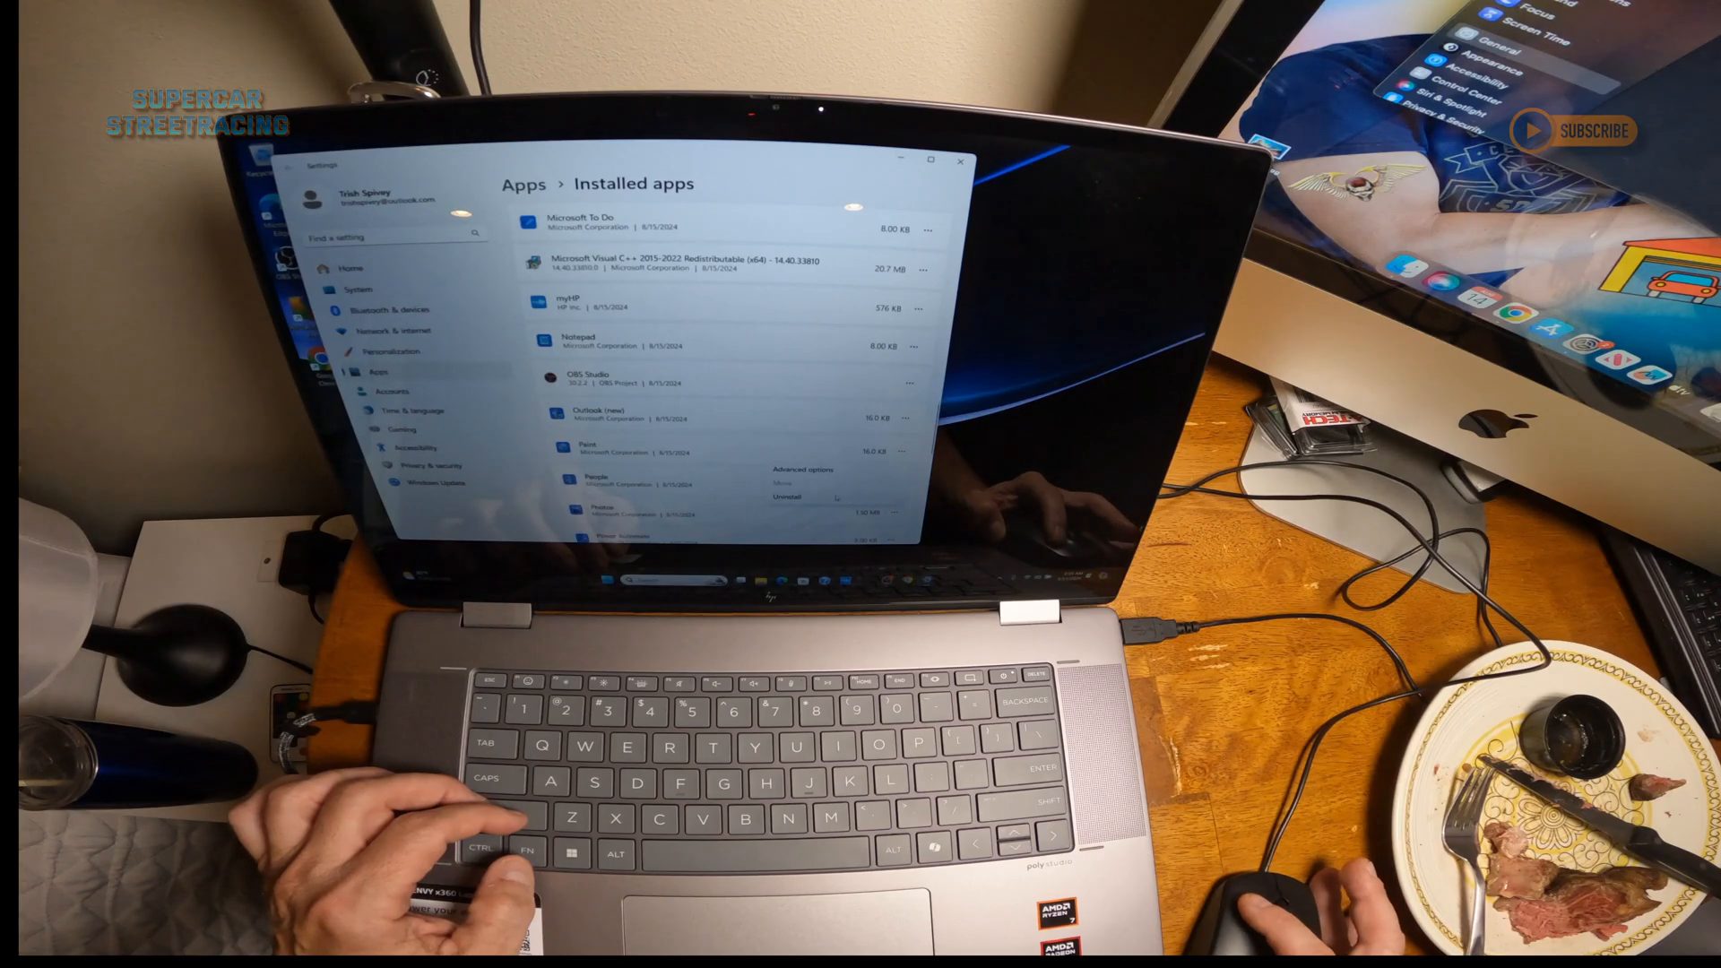
scroll(down, 3)
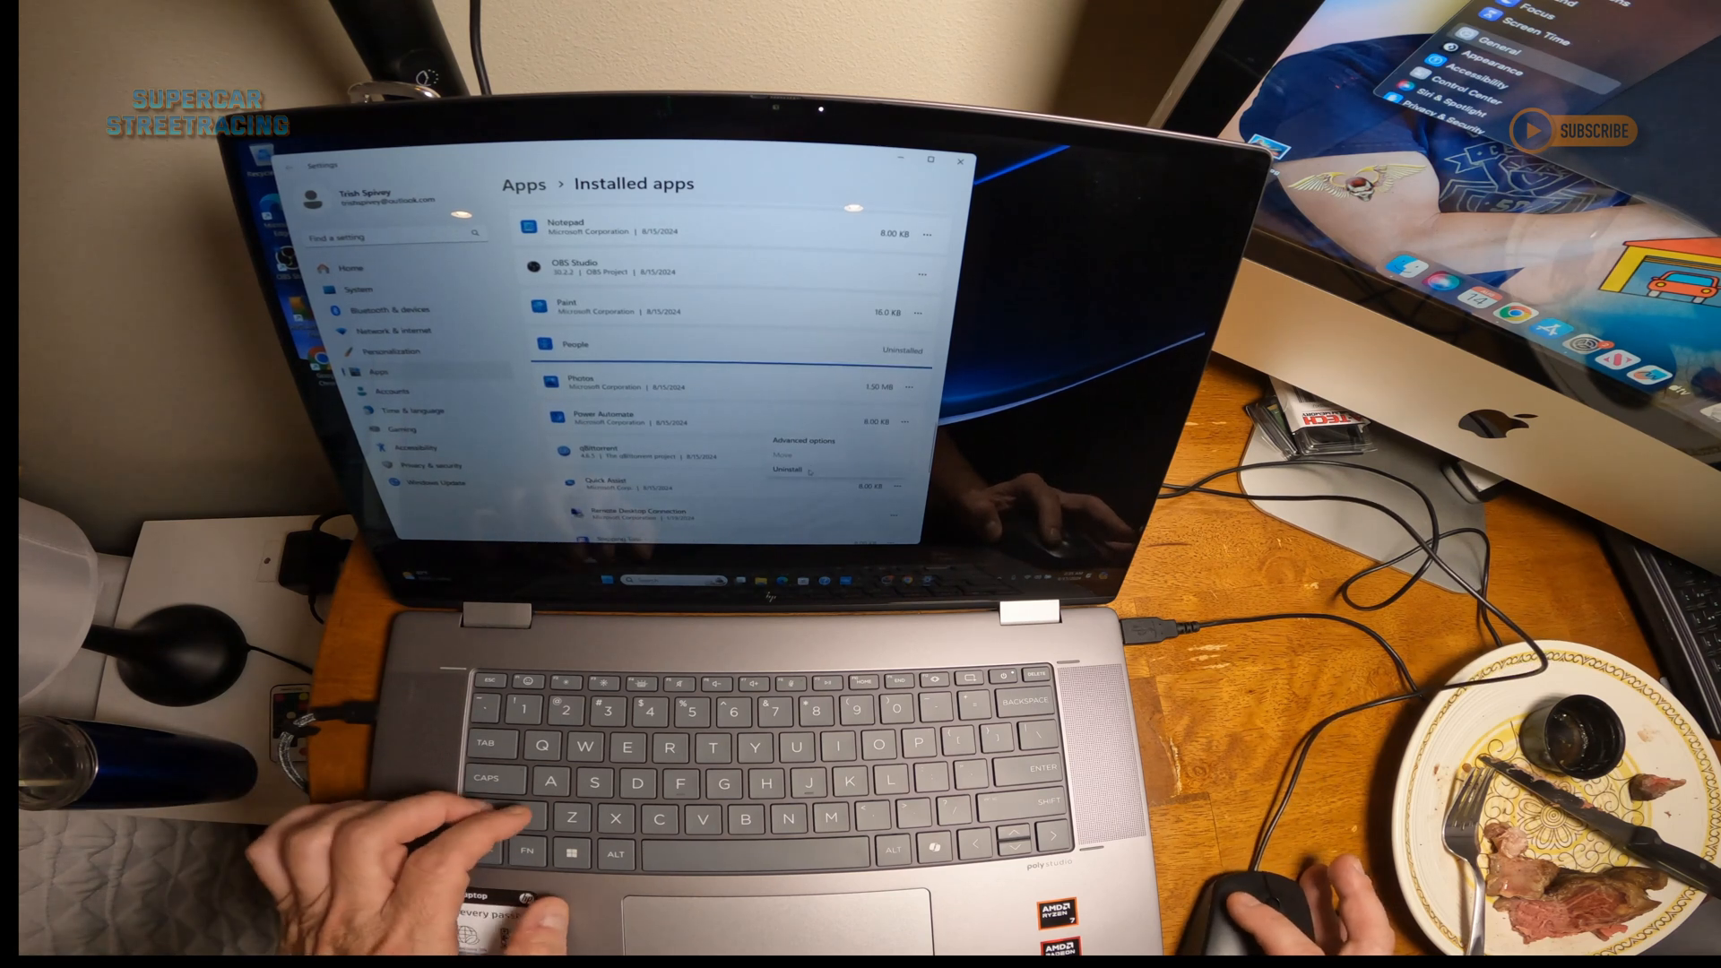
scroll(down, 3)
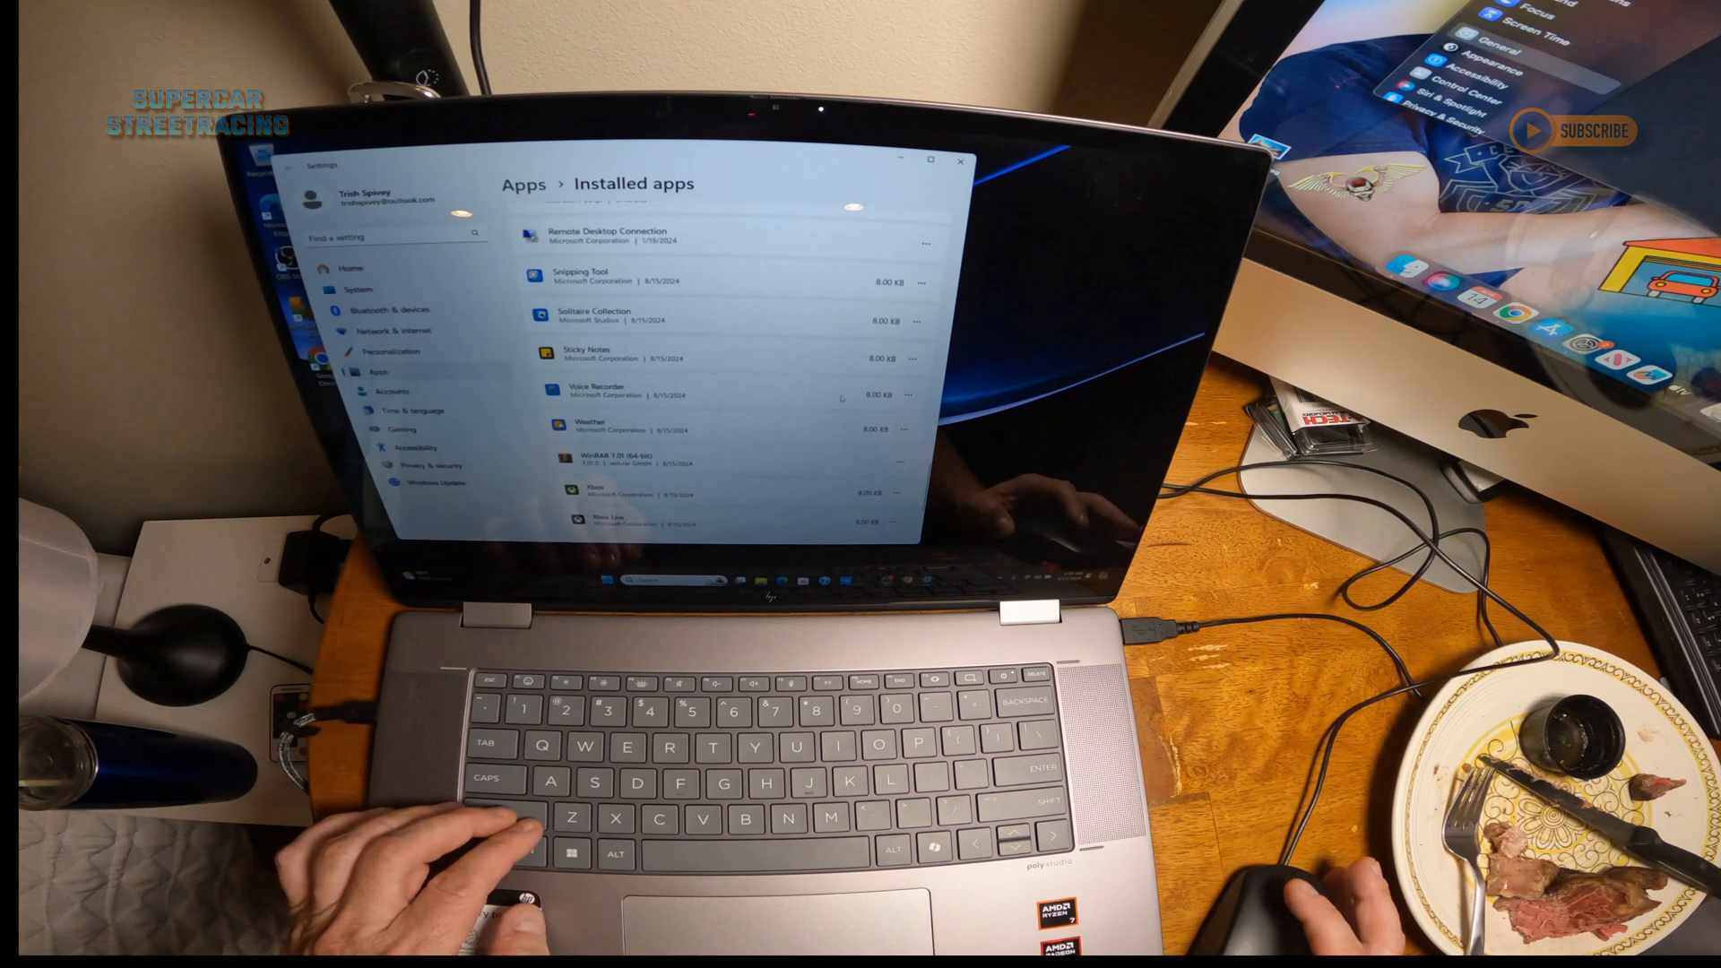
scroll(down, 3)
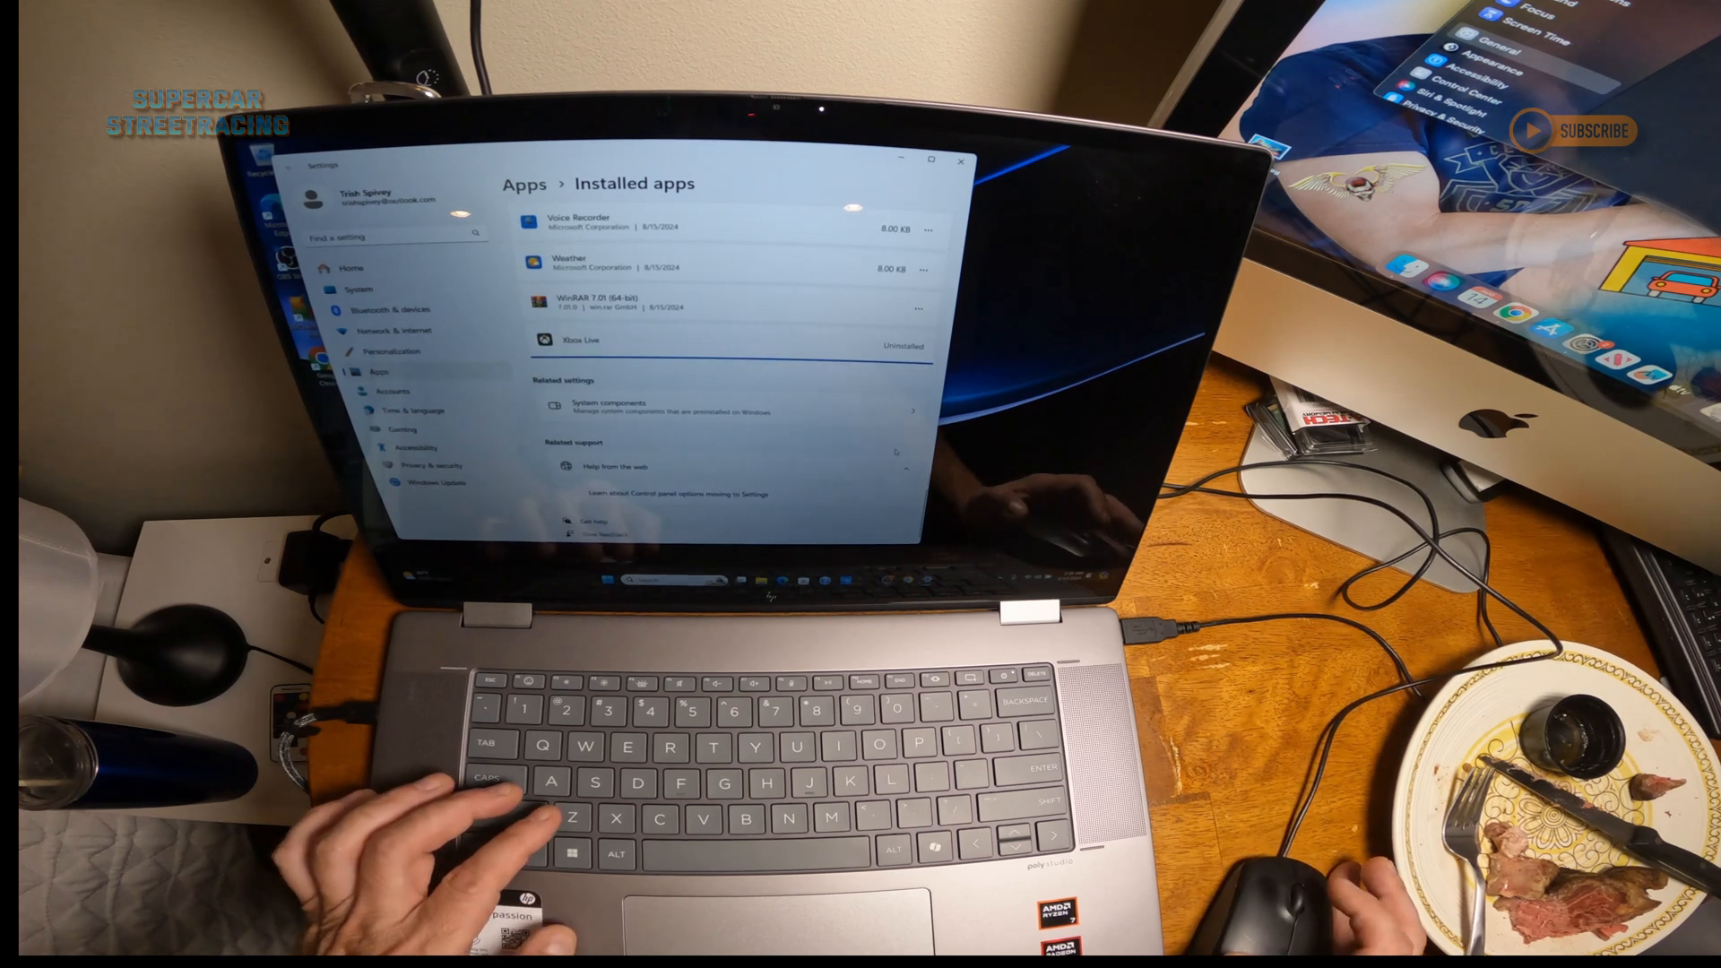
scroll(up, 3)
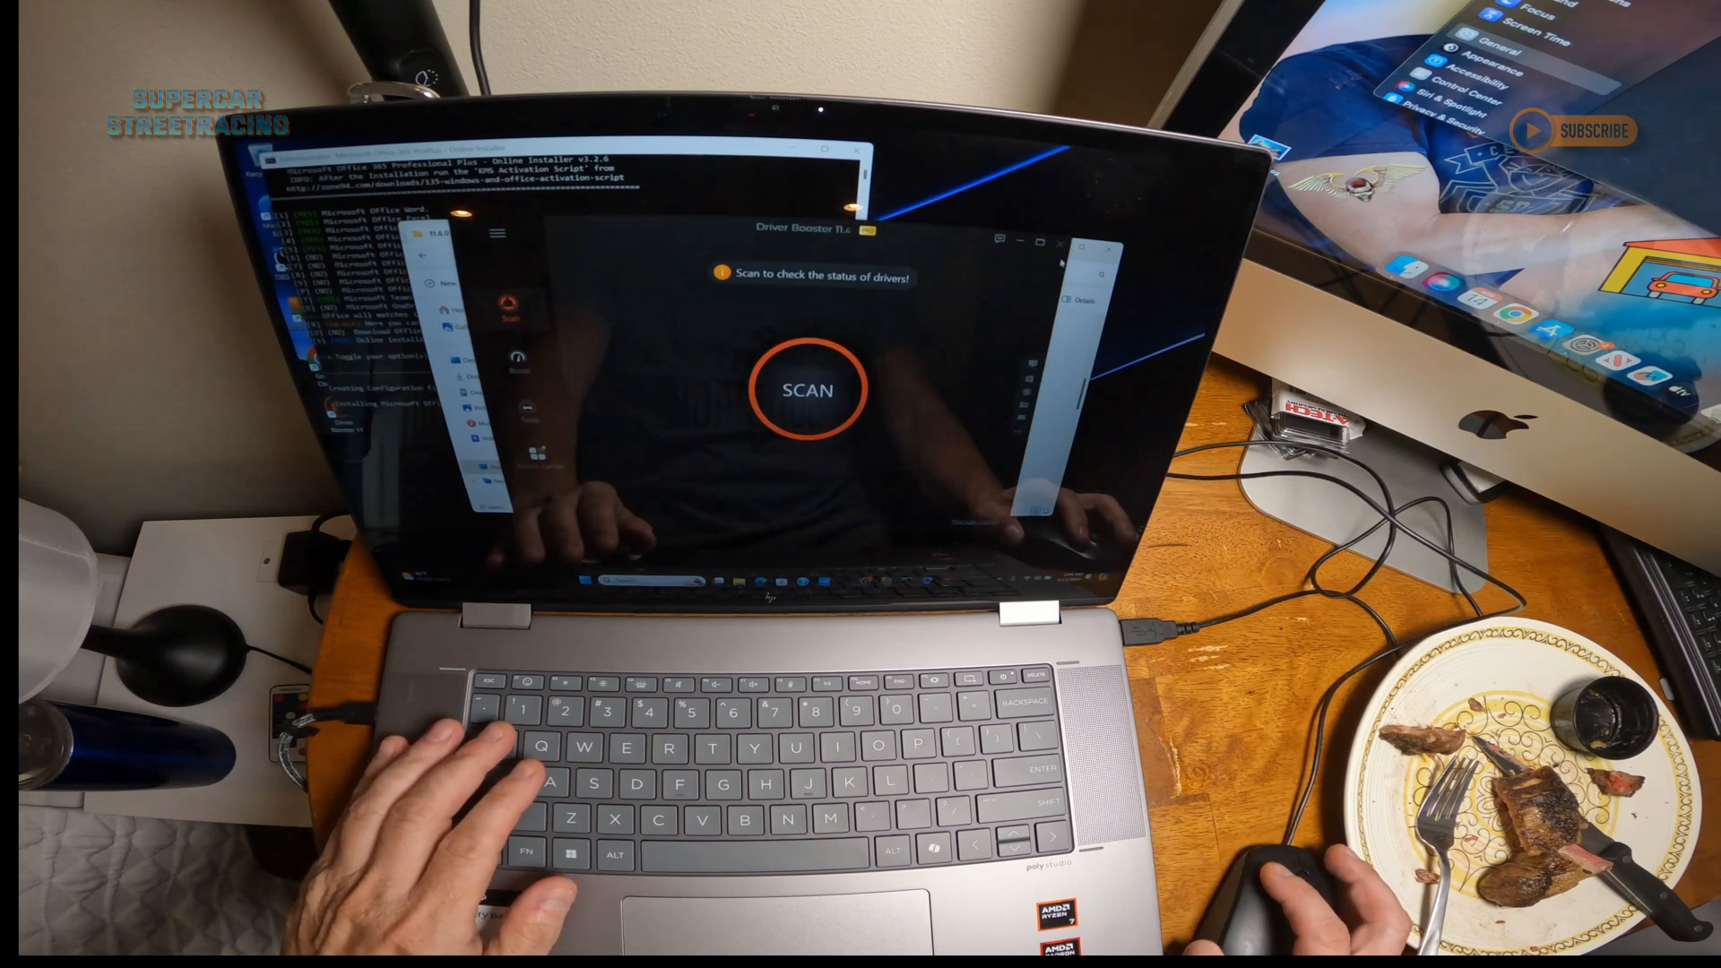
- Scan for outdated drivers in Driver Booster and start updating the 28 found
click(809, 389)
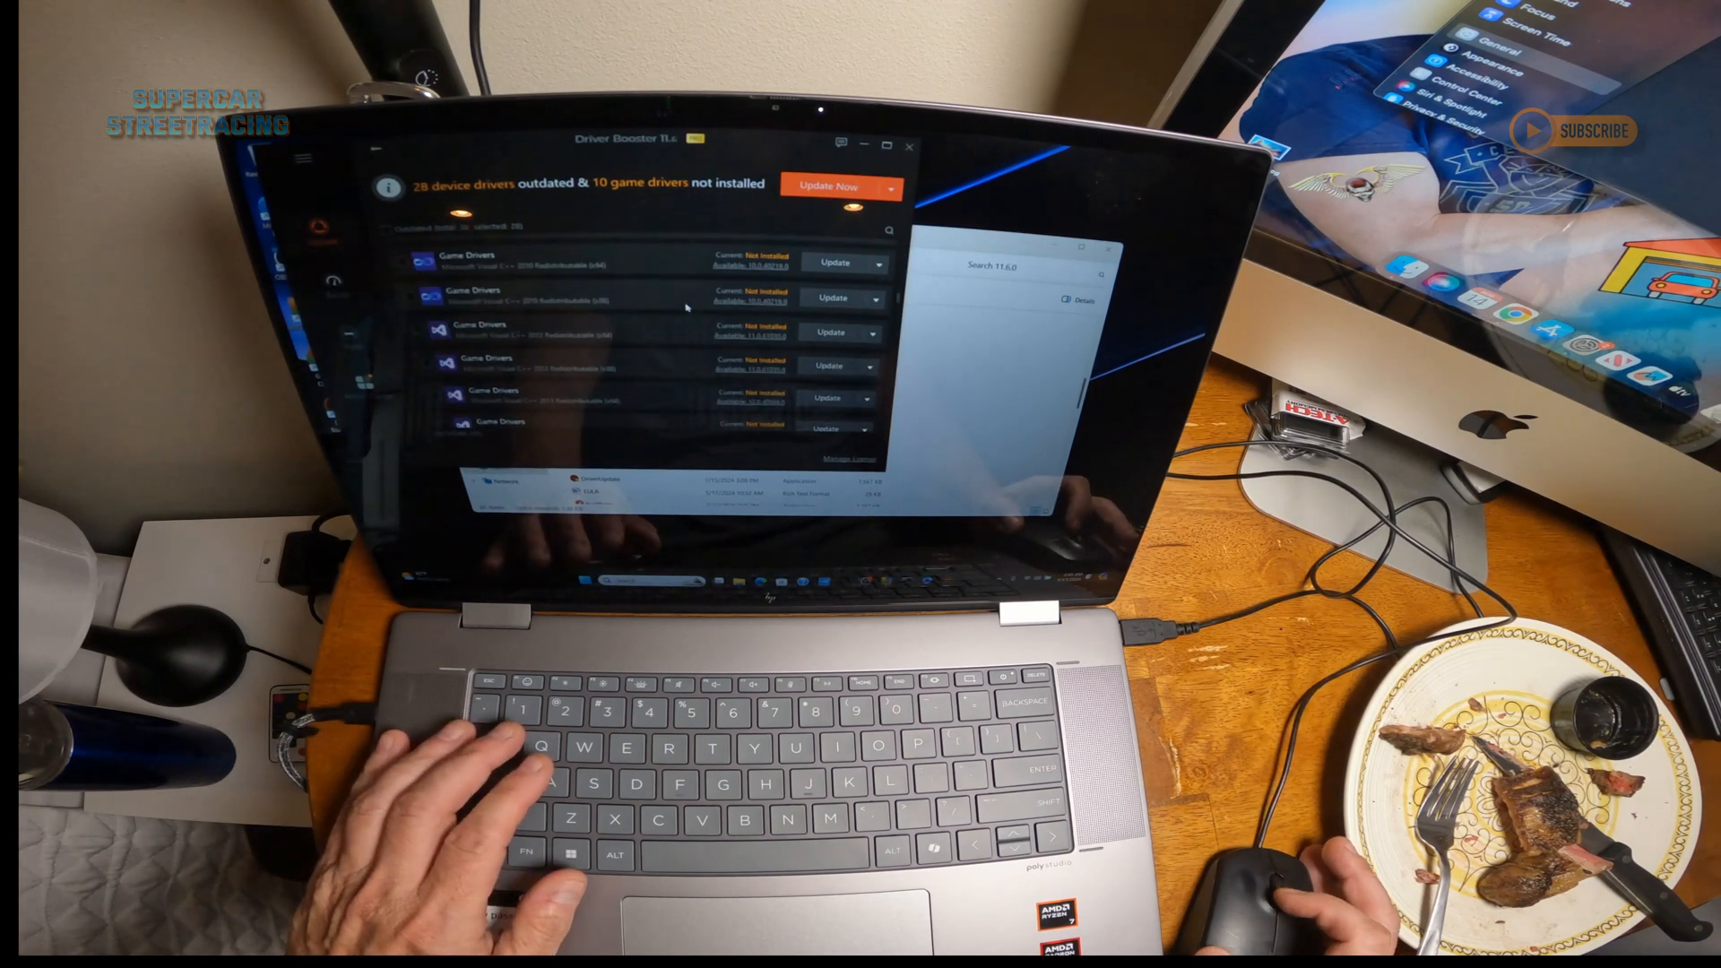
scroll(down, 3)
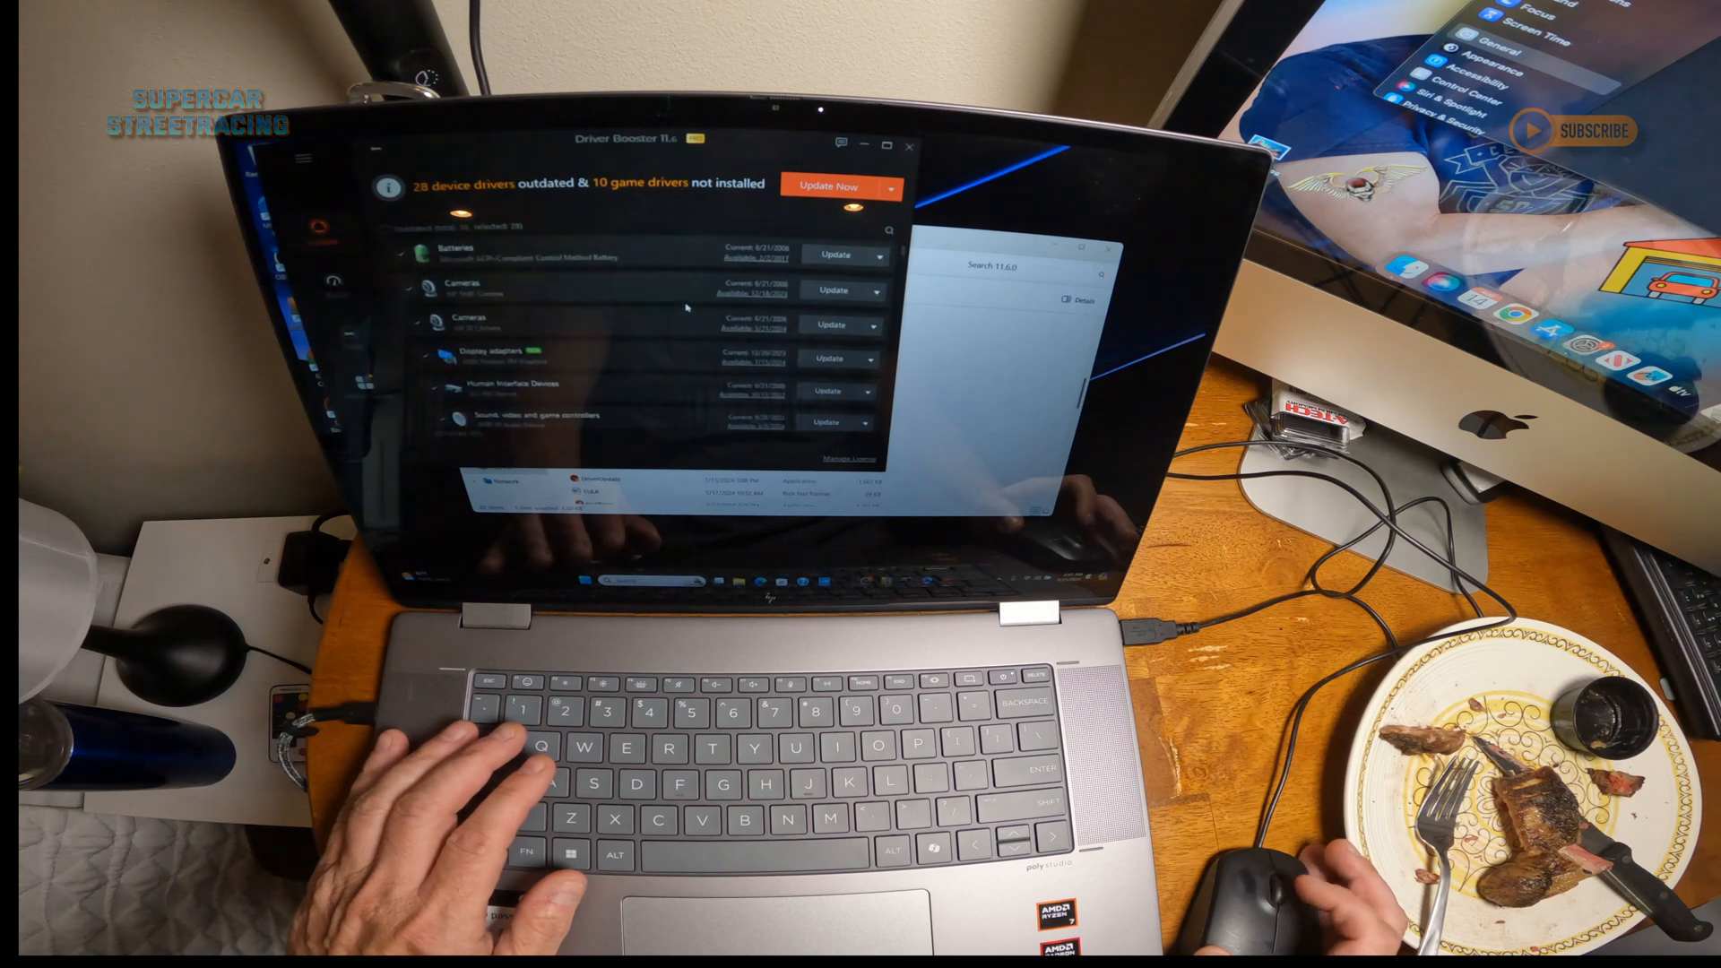
click(831, 184)
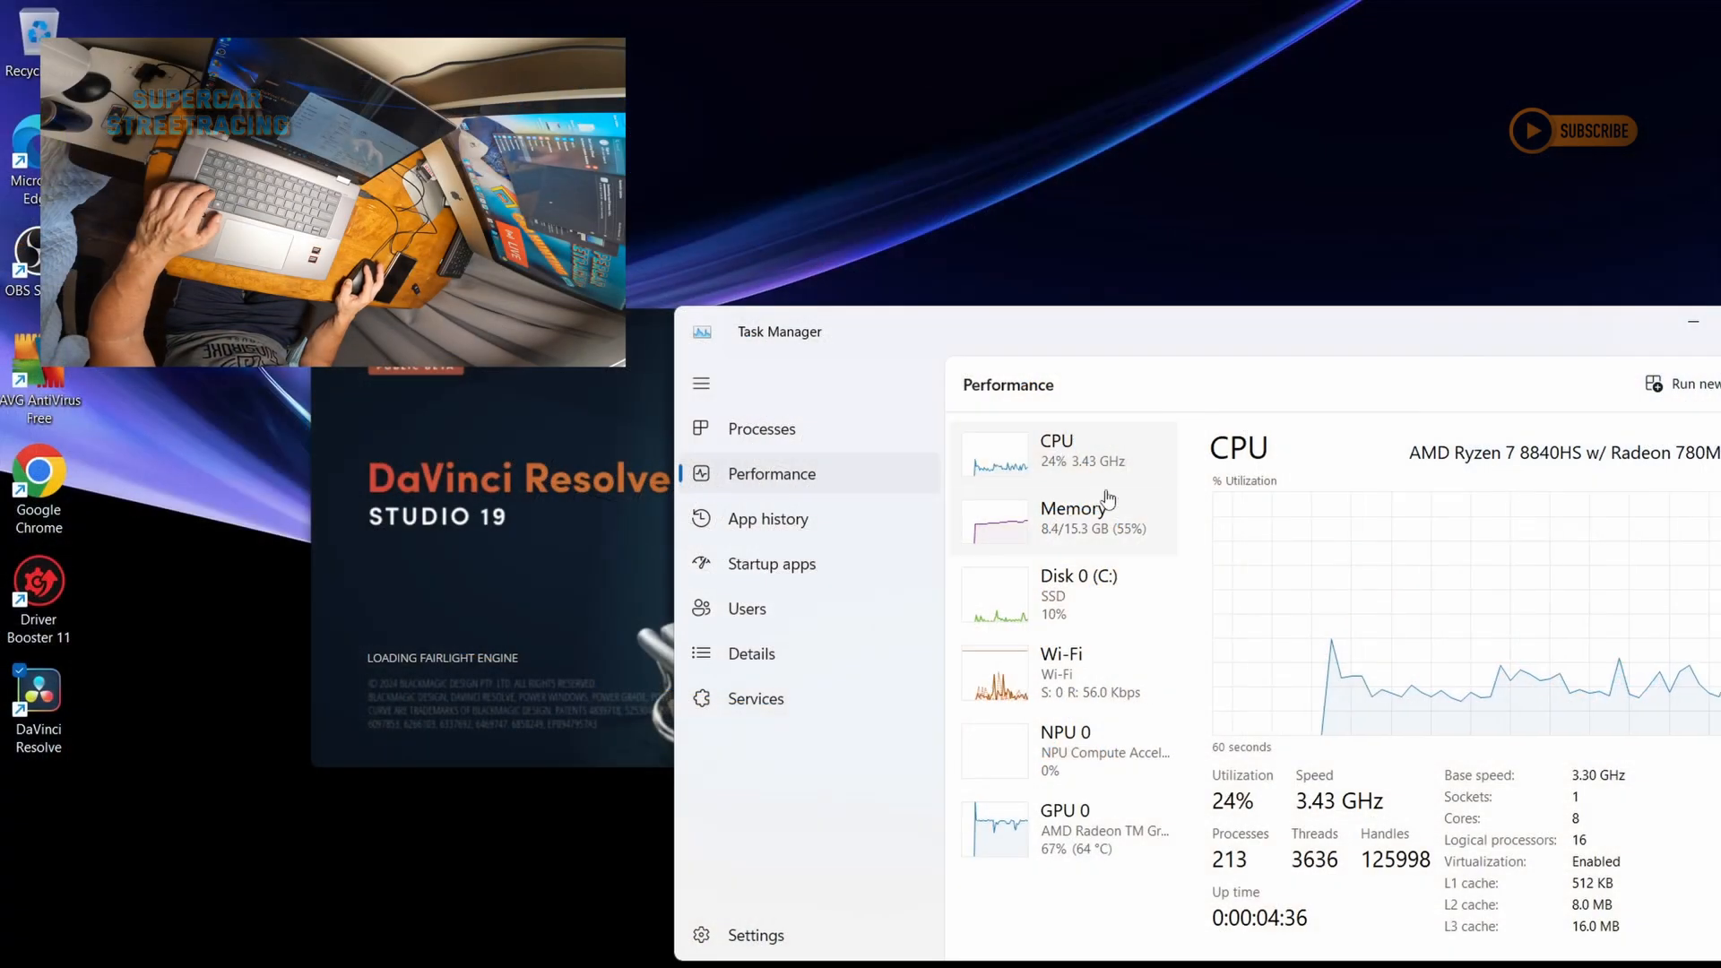
mouse_move(1103, 615)
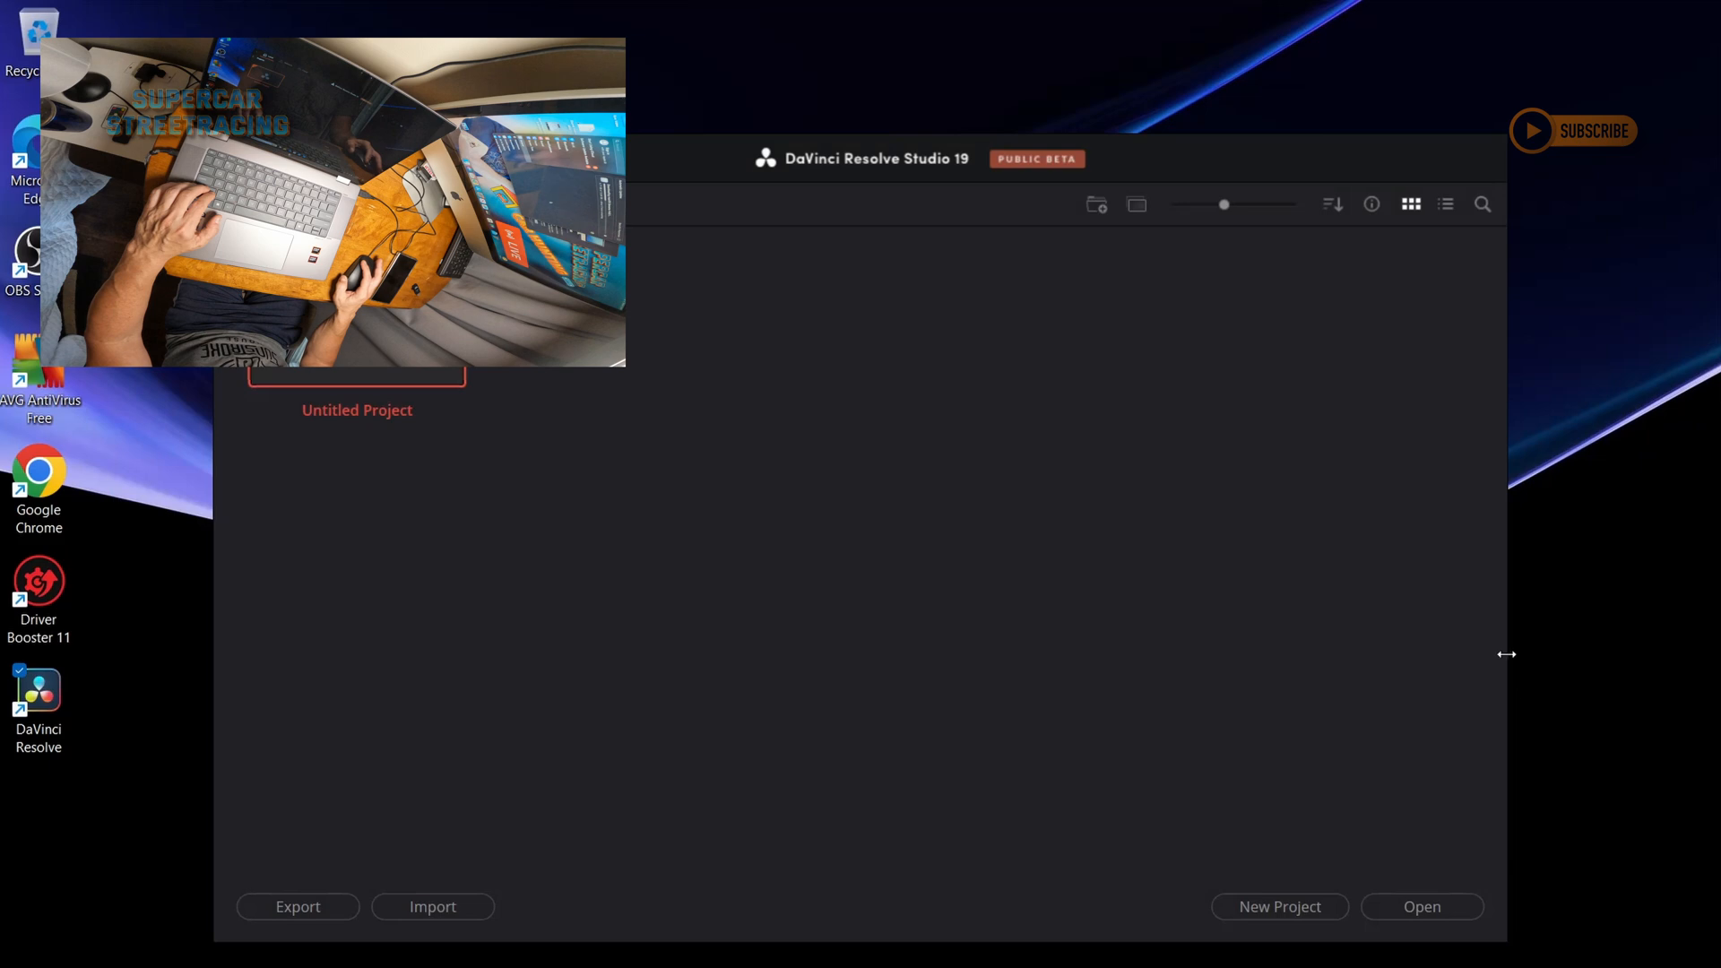
mouse_move(1434, 822)
text(H)
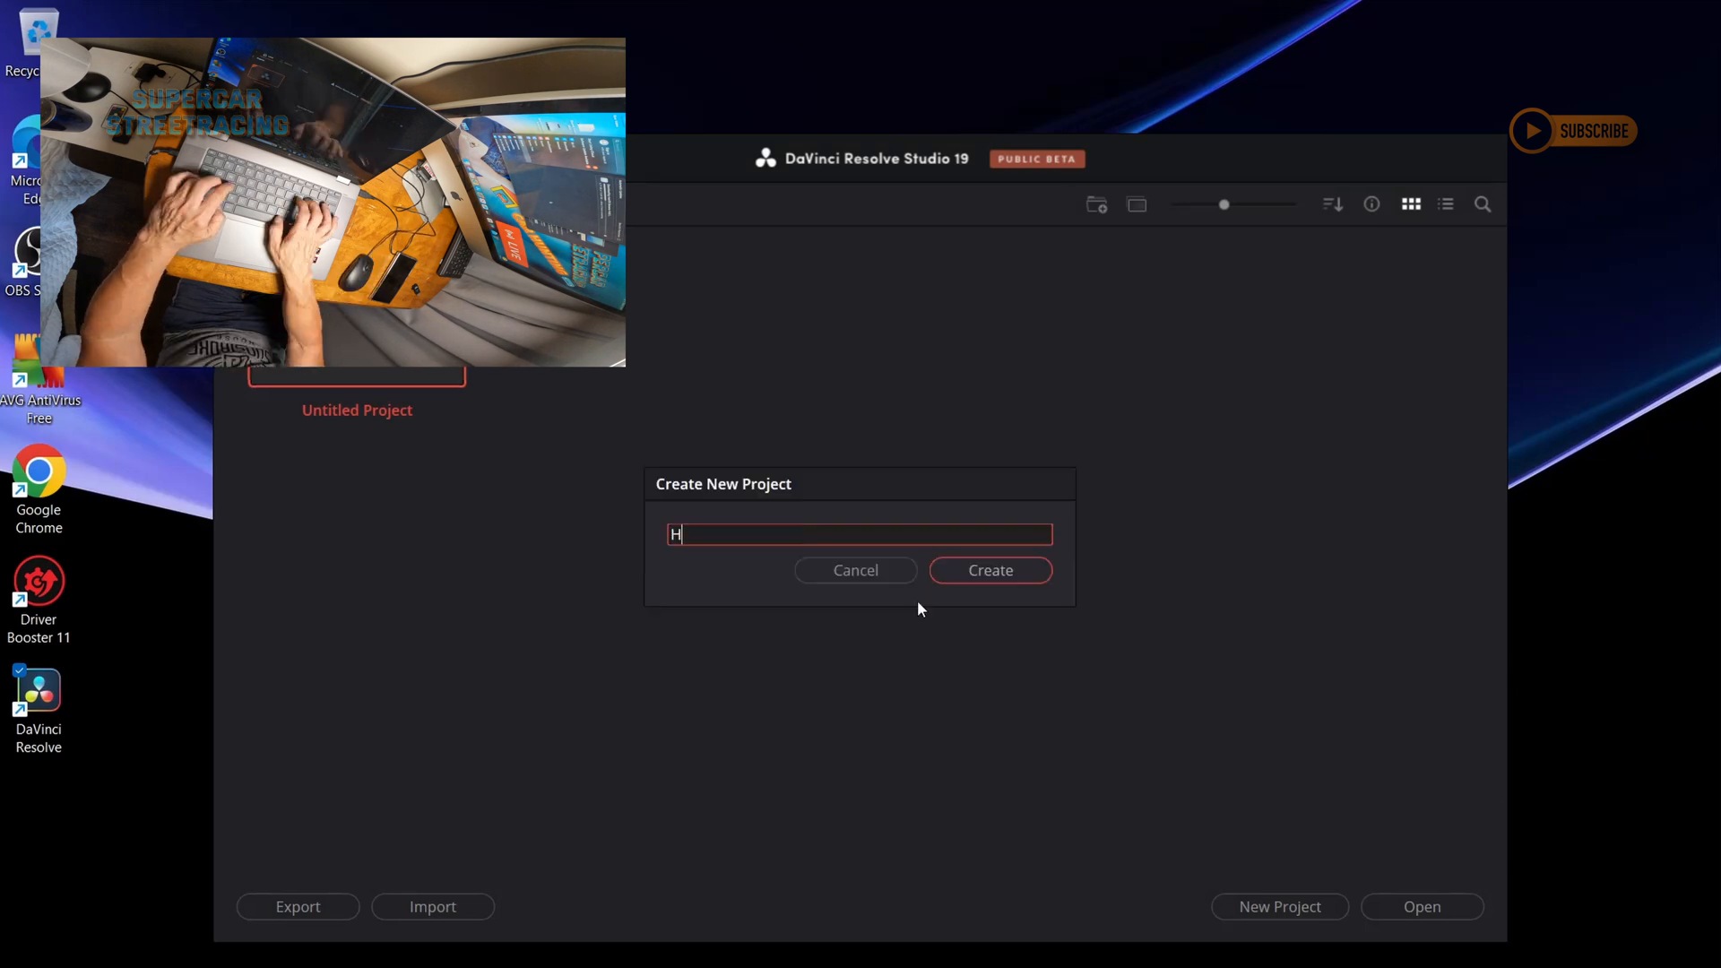
- Create the DaVinci Resolve project named 'HP Envy 360 Laptop With Ryzen 7!'
click(988, 570)
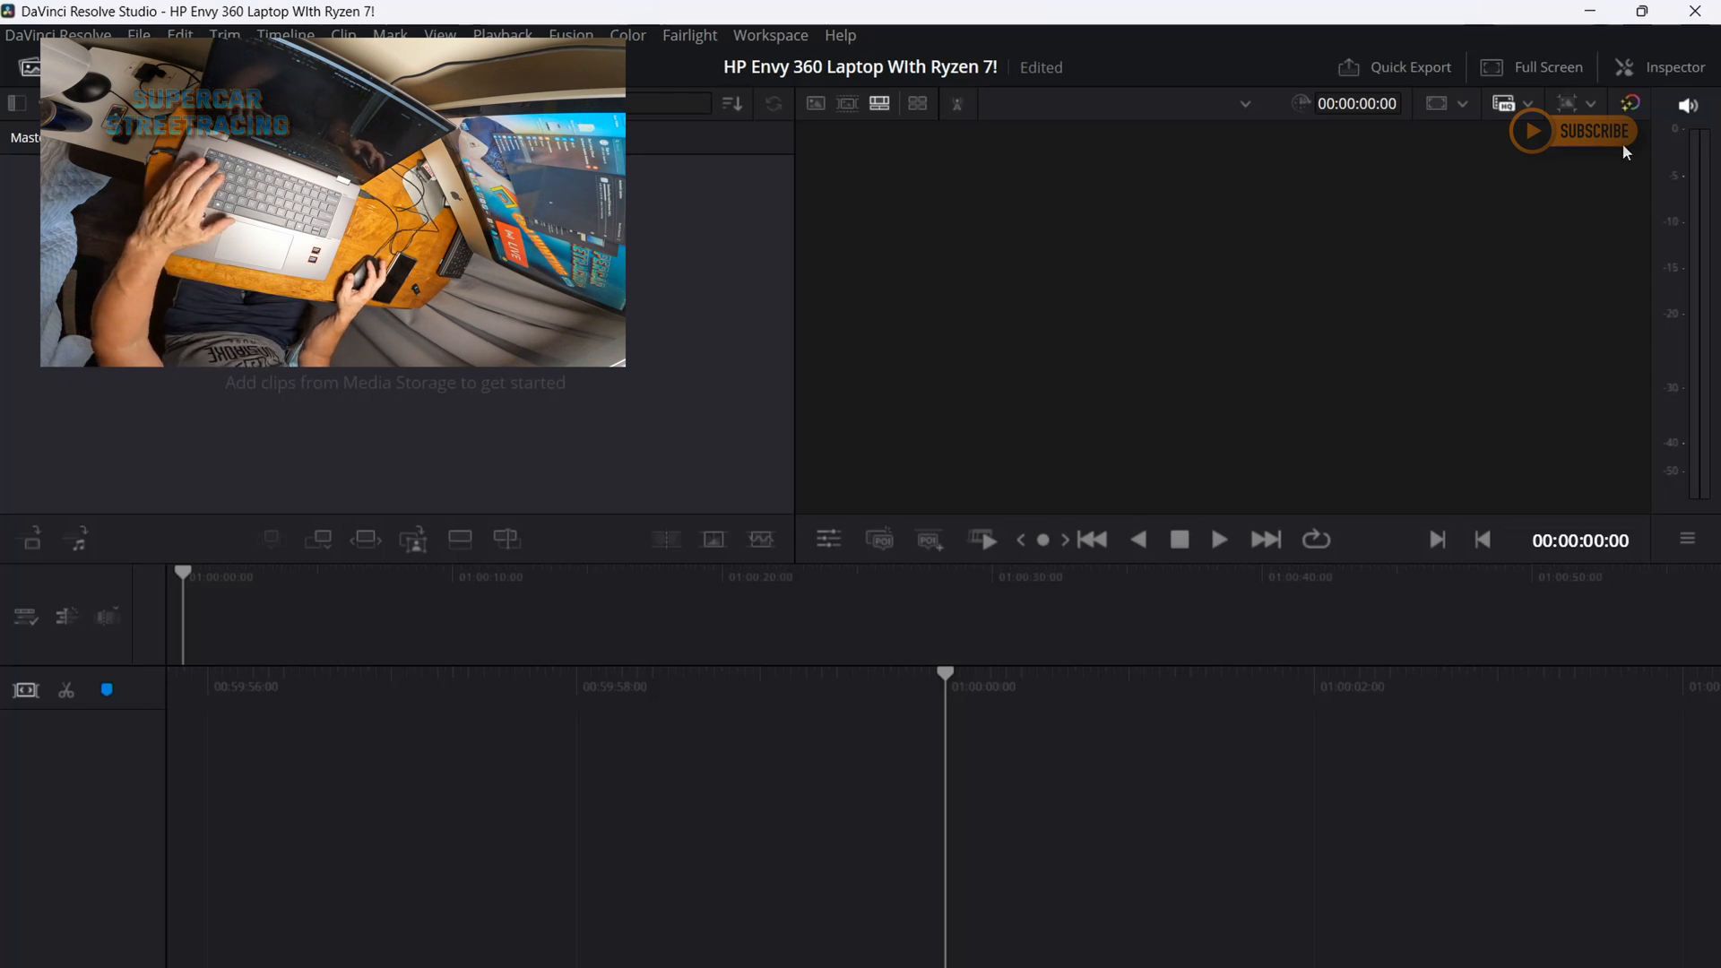
mouse_move(1698, 13)
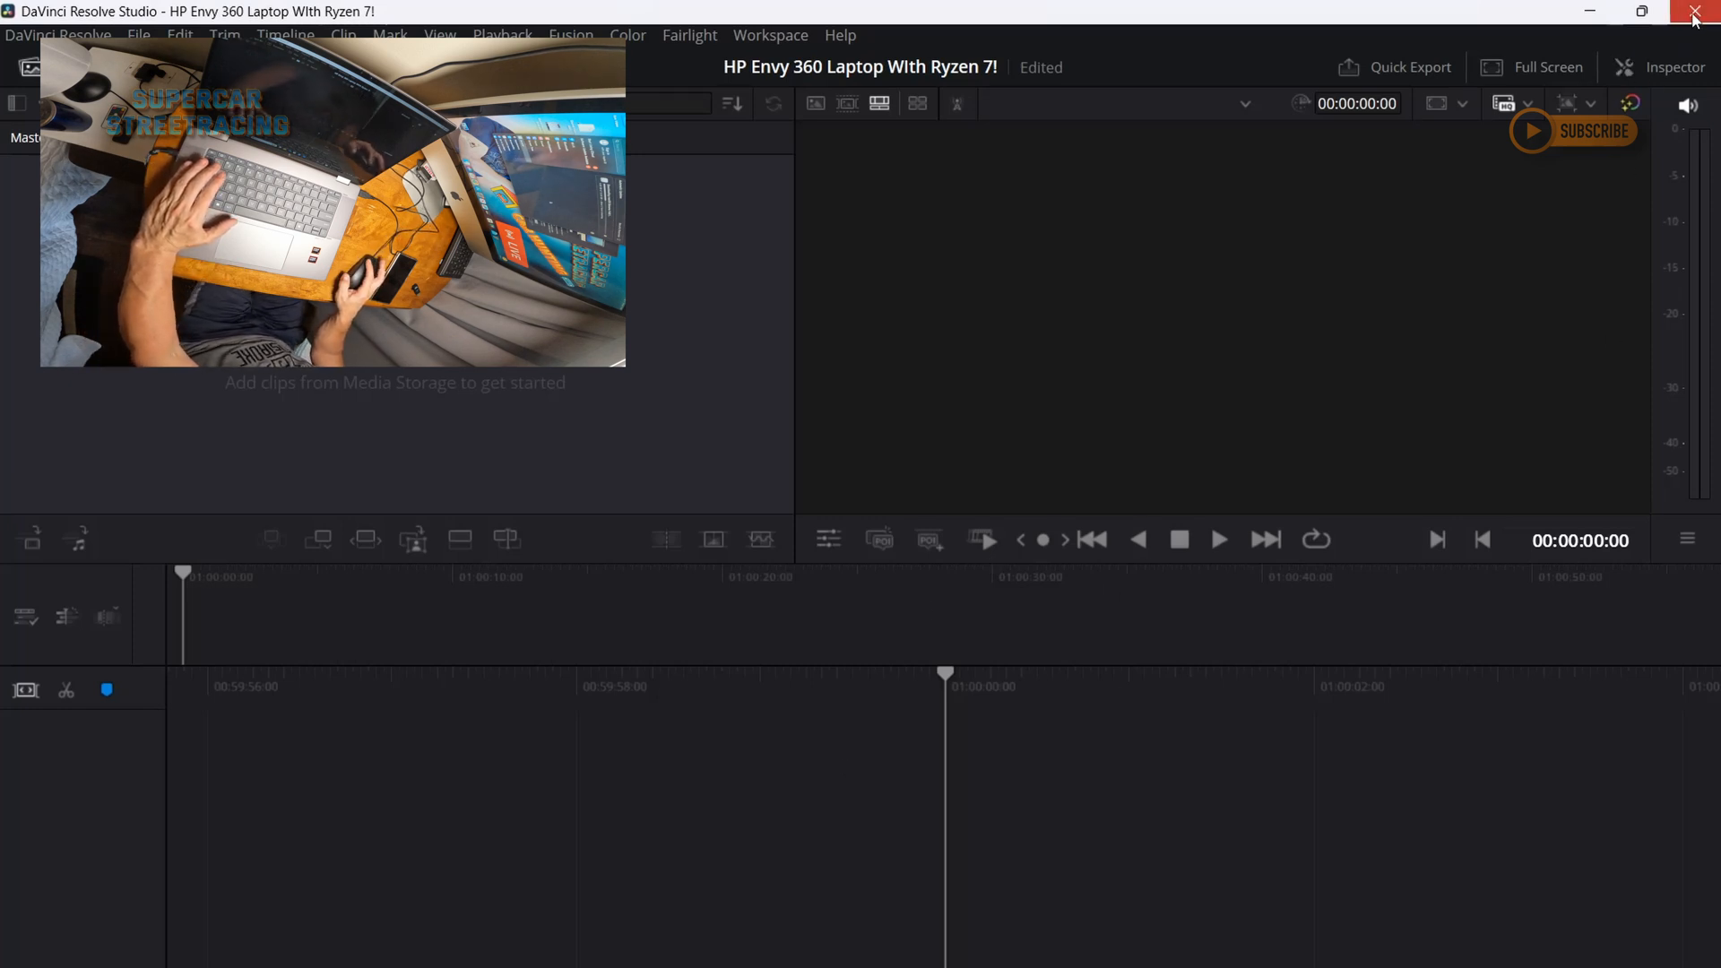